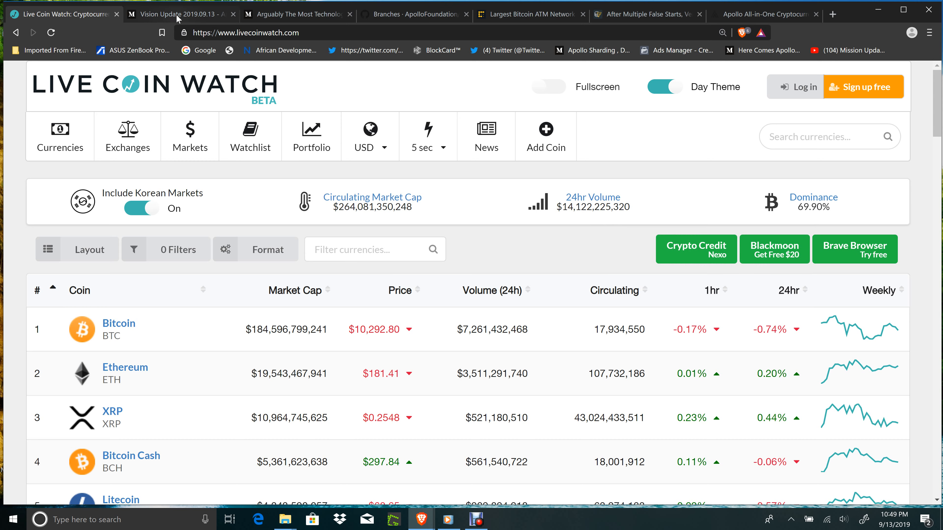
# - Switch from Live Coin Watch to the Medium 'Vision Update 2019.09.13' article
pyautogui.click(175, 14)
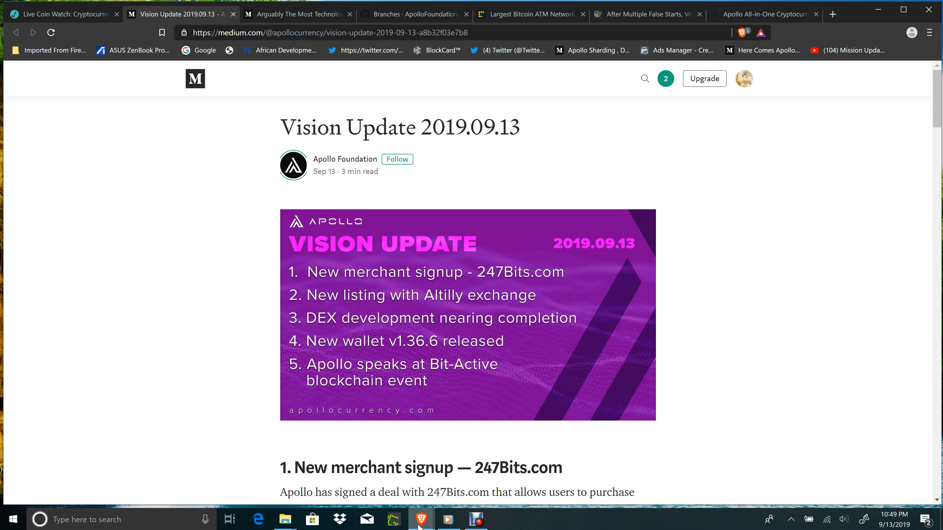
pyautogui.moveTo(422, 520)
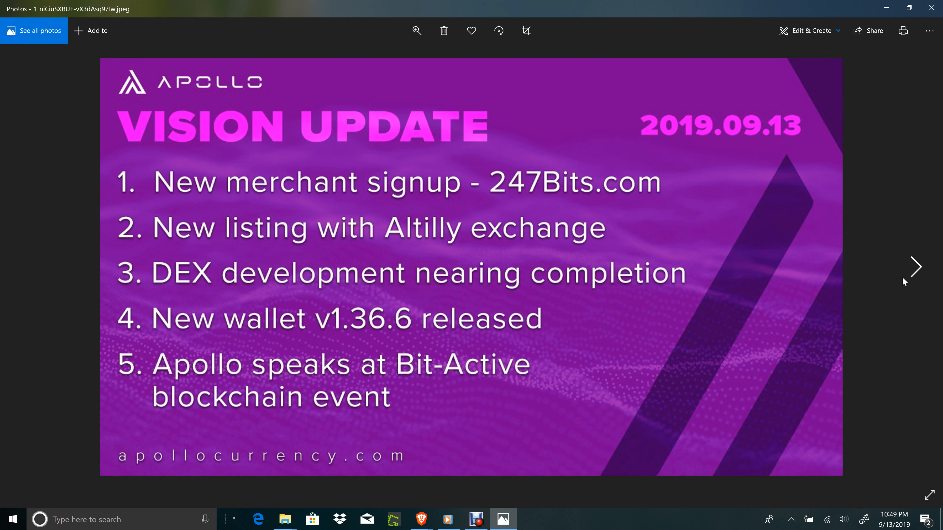
pyautogui.moveTo(913, 276)
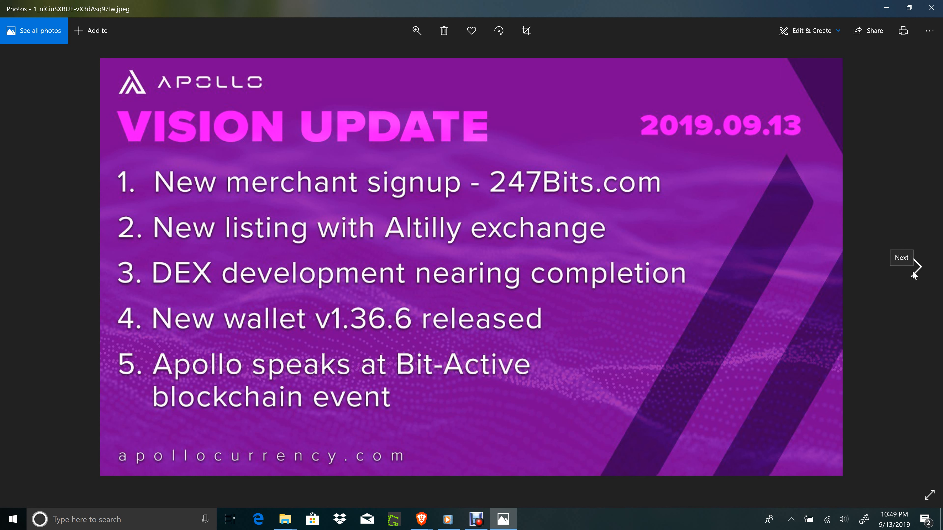
pyautogui.moveTo(914, 276)
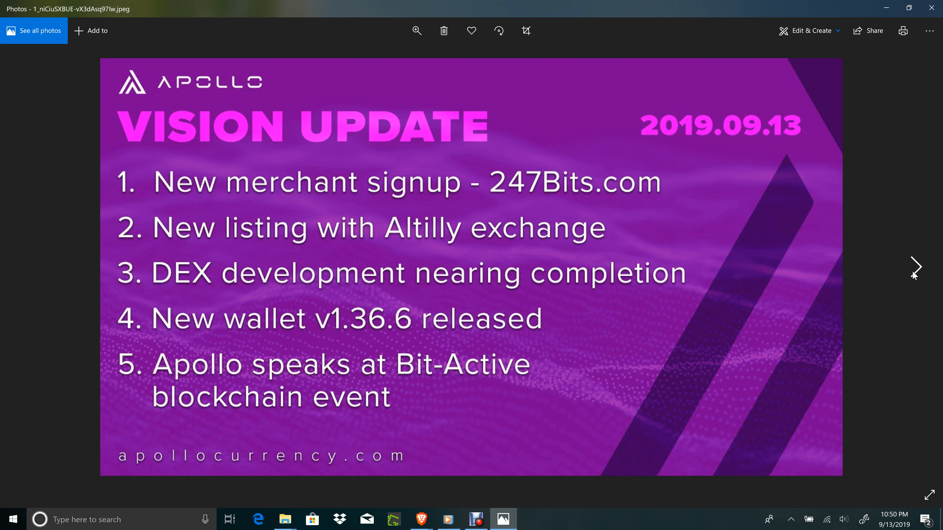
pyautogui.moveTo(628, 320)
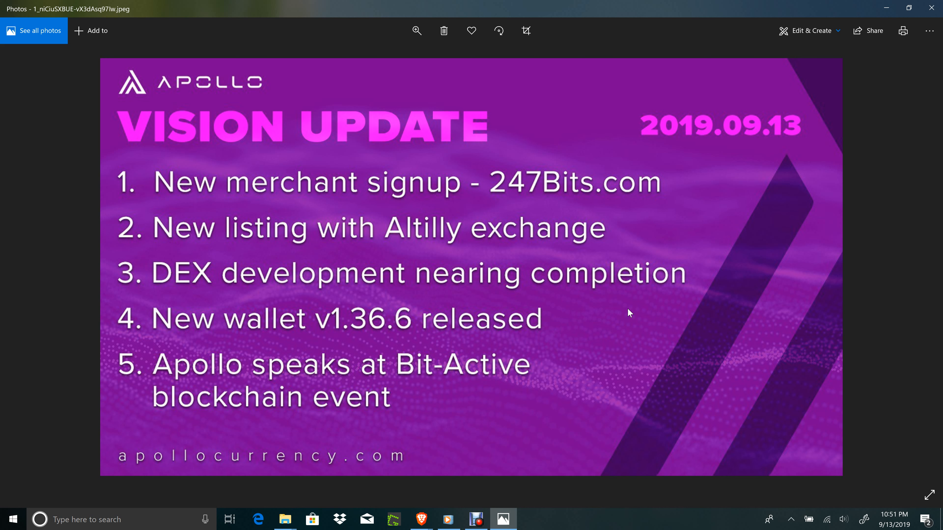
pyautogui.moveTo(917, 270)
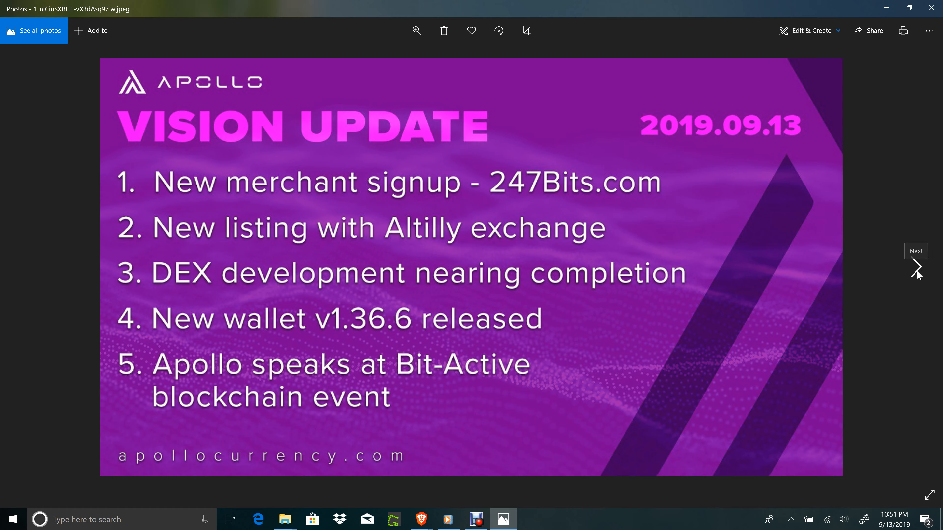
# - Advance past the Atomic Swaps artwork to the first Apollo Community chat screenshot
pyautogui.click(917, 268)
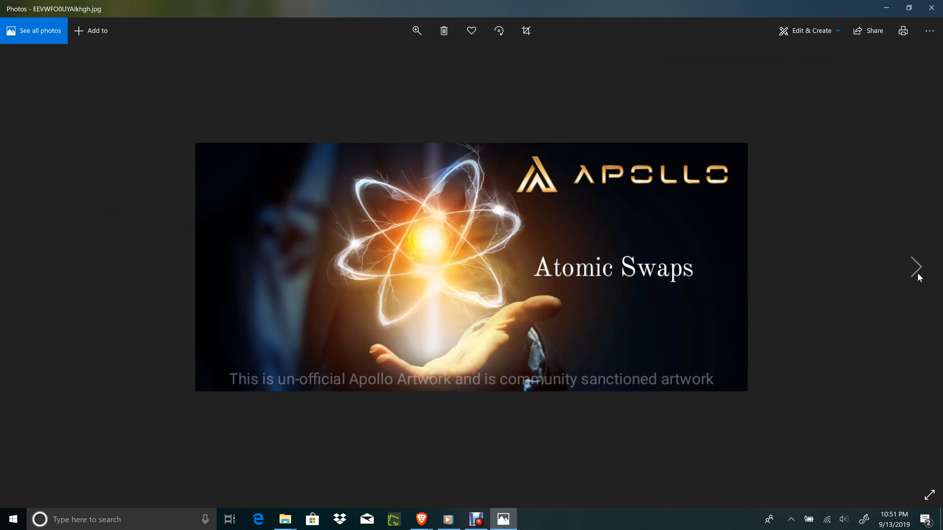
pyautogui.moveTo(918, 278)
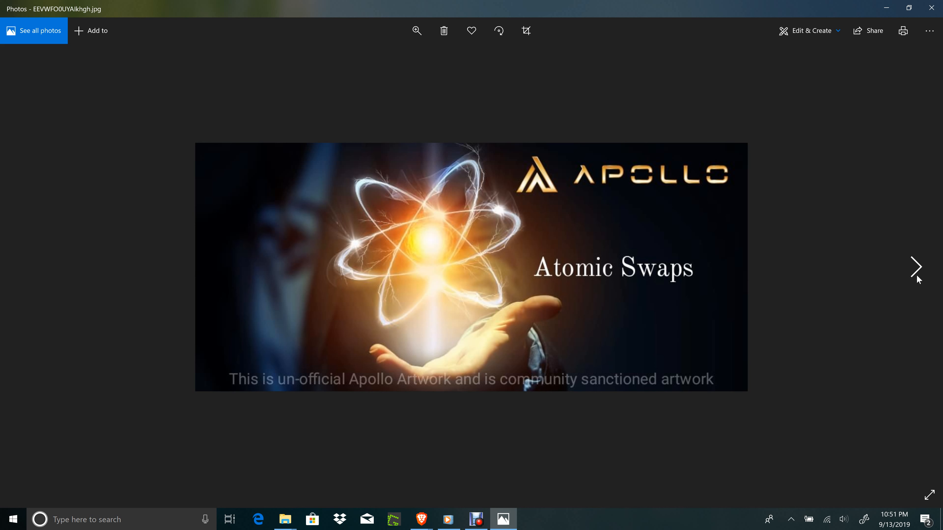
pyautogui.click(917, 267)
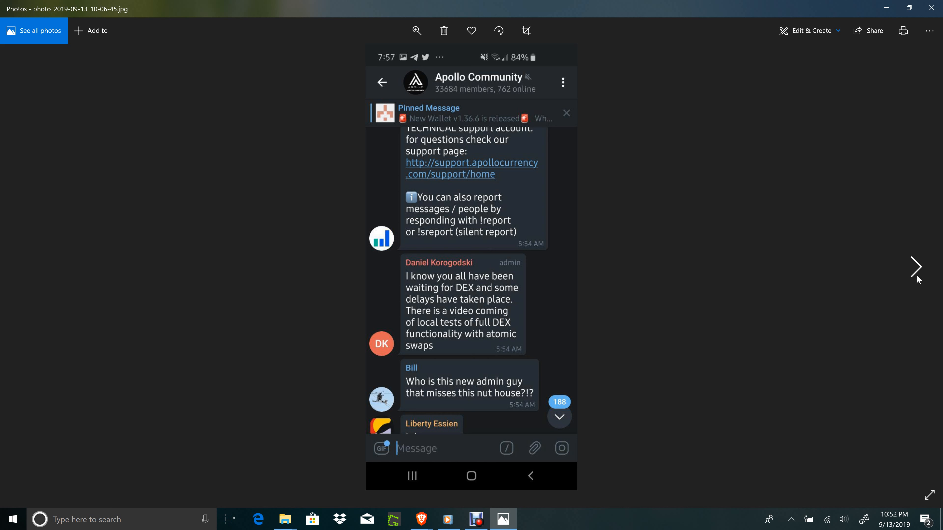
# - Advance two chat screenshots to the admin introducing himself as Ukraine dev team head
pyautogui.click(917, 267)
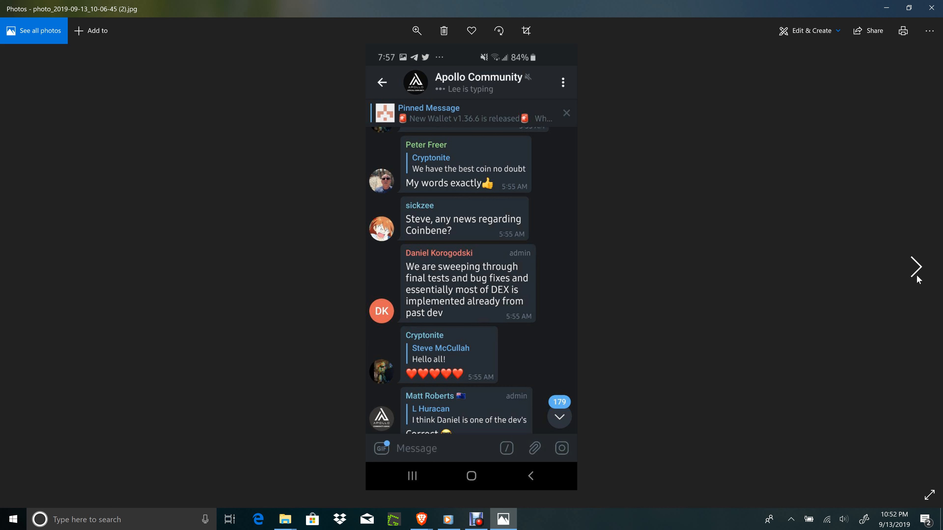
pyautogui.click(917, 267)
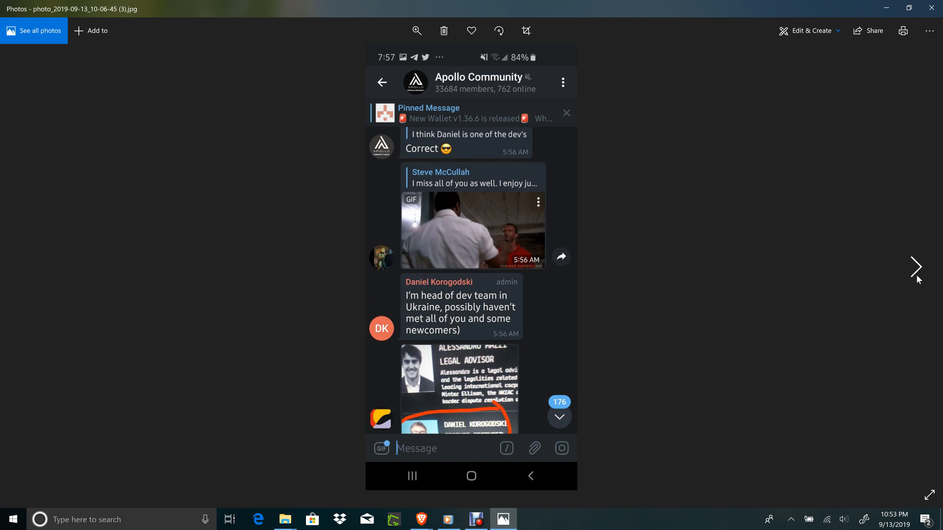
pyautogui.moveTo(908, 273)
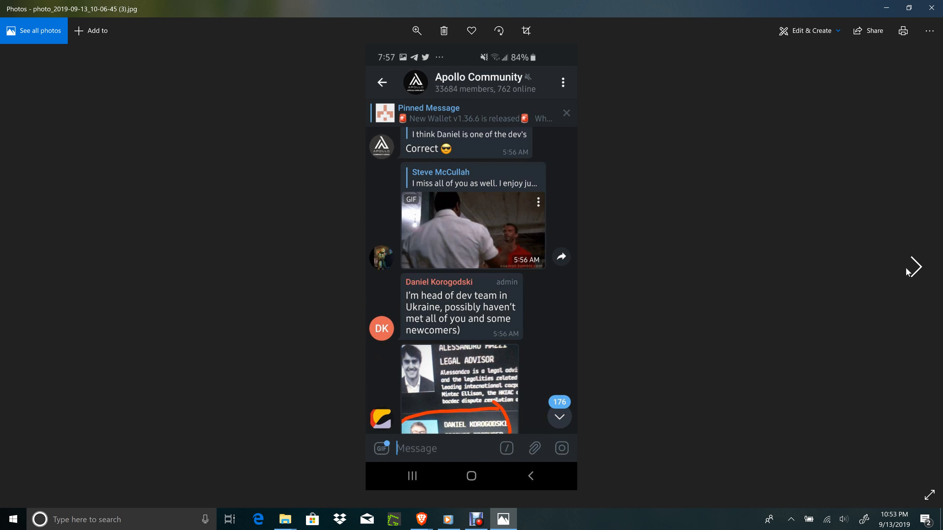
# - Page through the last chat screenshots until the Vision Update 2019.09.13 banner reappears
pyautogui.click(916, 268)
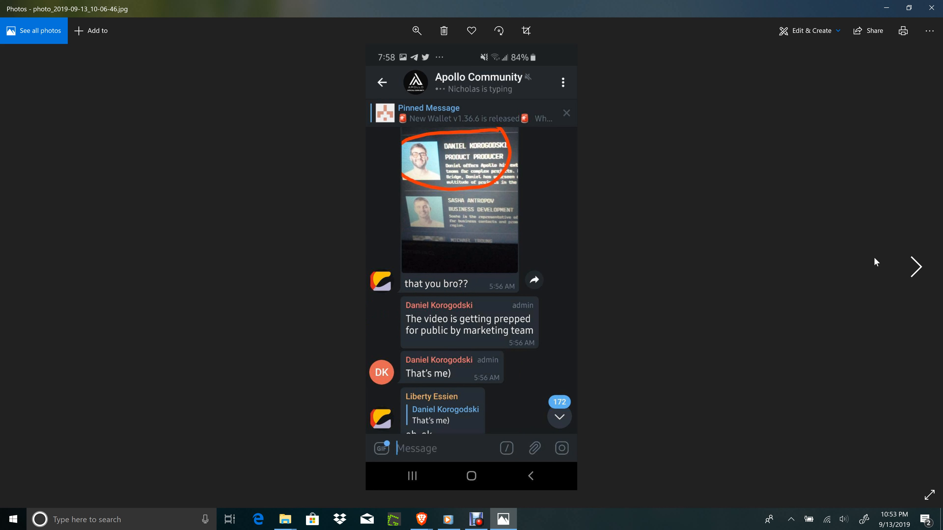
pyautogui.moveTo(520, 343)
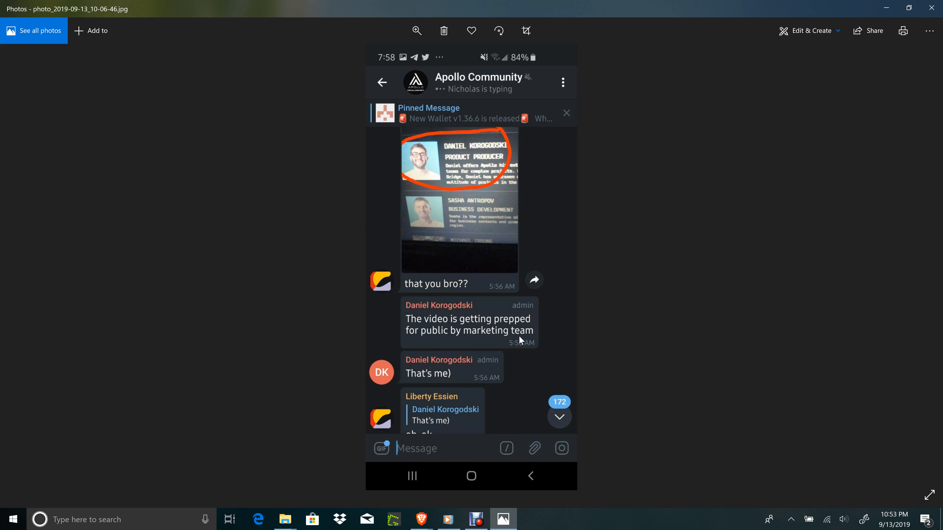
pyautogui.moveTo(939, 253)
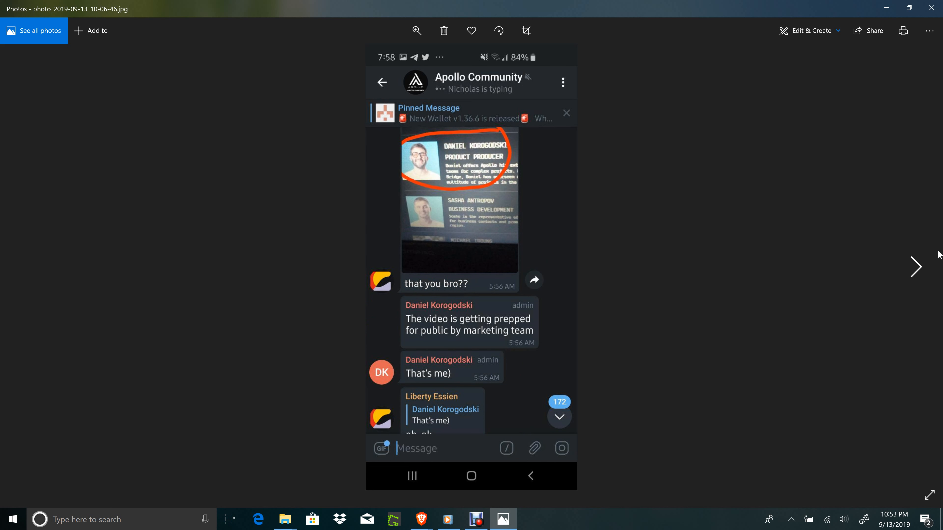
pyautogui.click(918, 267)
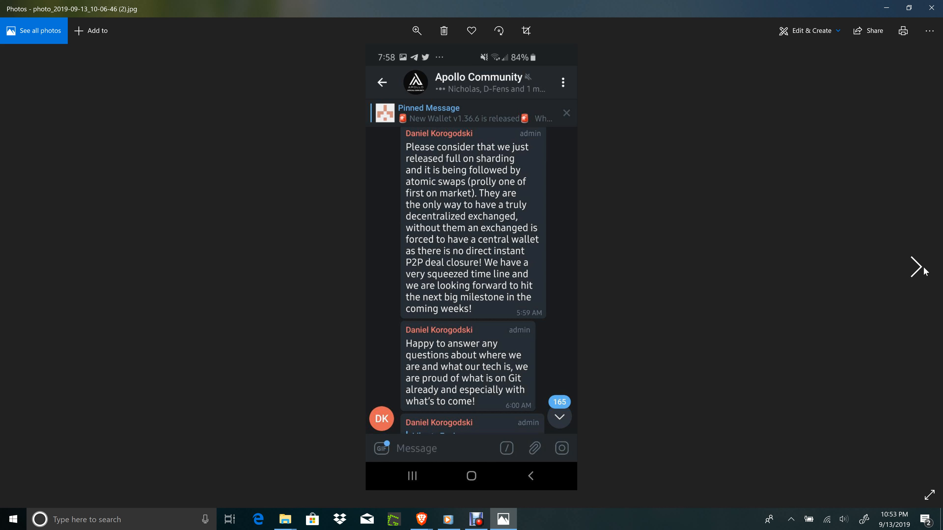
pyautogui.click(917, 267)
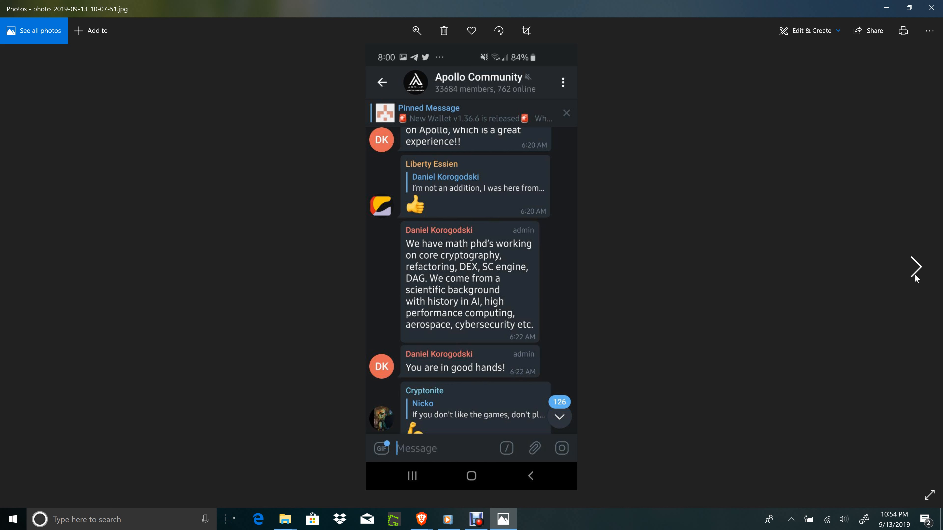
pyautogui.click(916, 267)
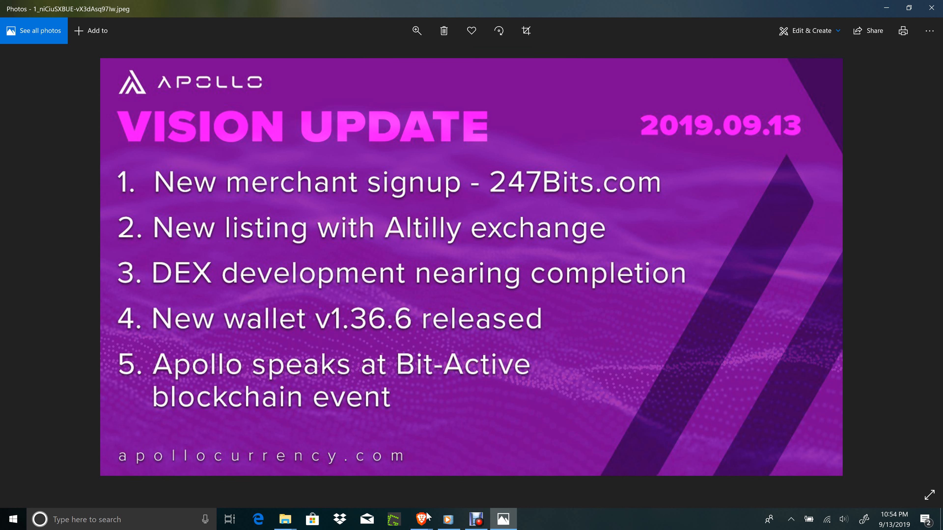
pyautogui.moveTo(420, 518)
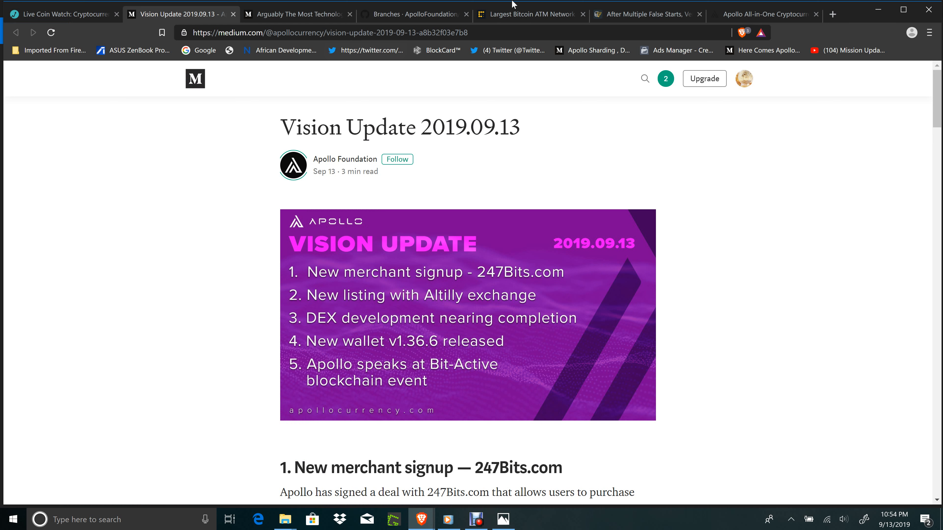
pyautogui.moveTo(400, 23)
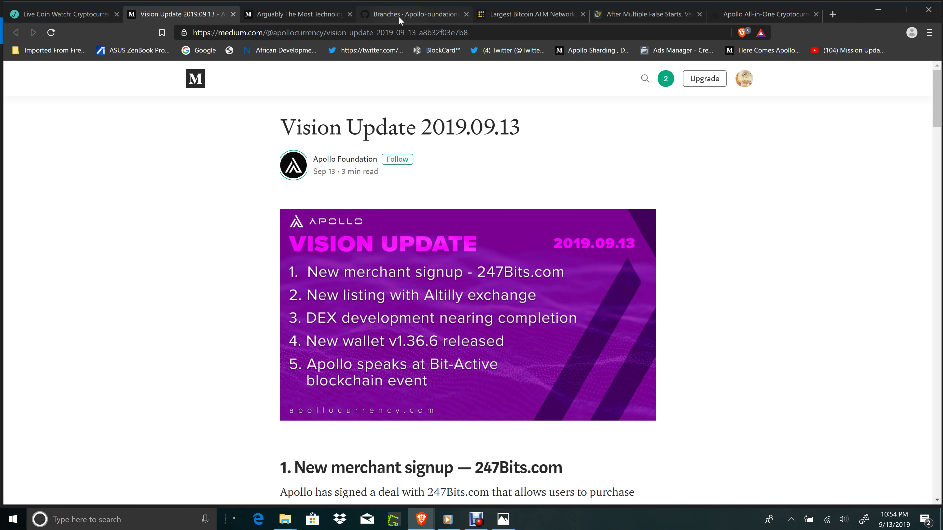
# - Bring the browser forward on the Apollo GitHub repository's active branches page
pyautogui.click(399, 13)
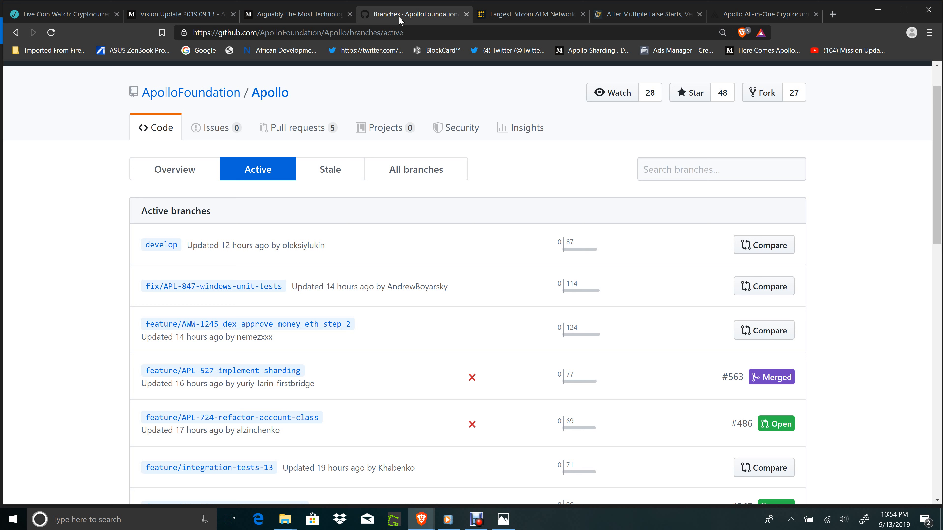
pyautogui.moveTo(704, 273)
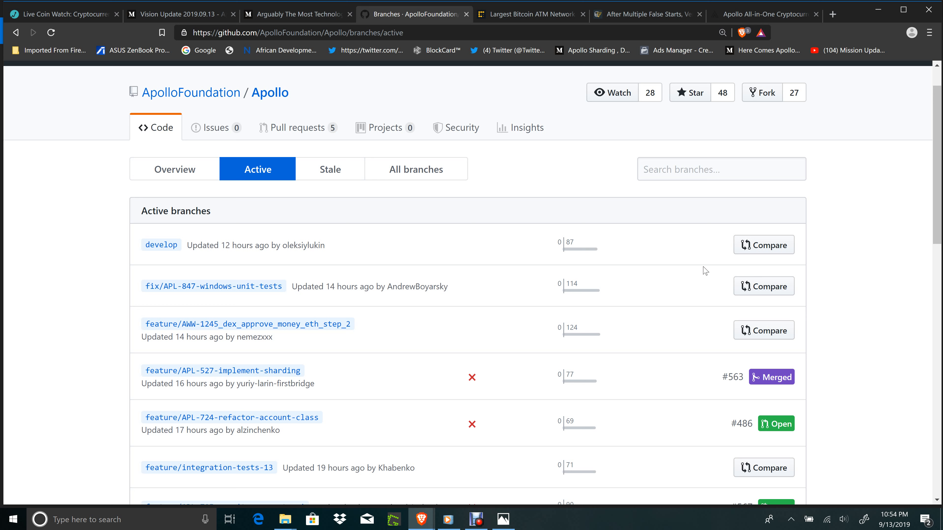
pyautogui.moveTo(772, 428)
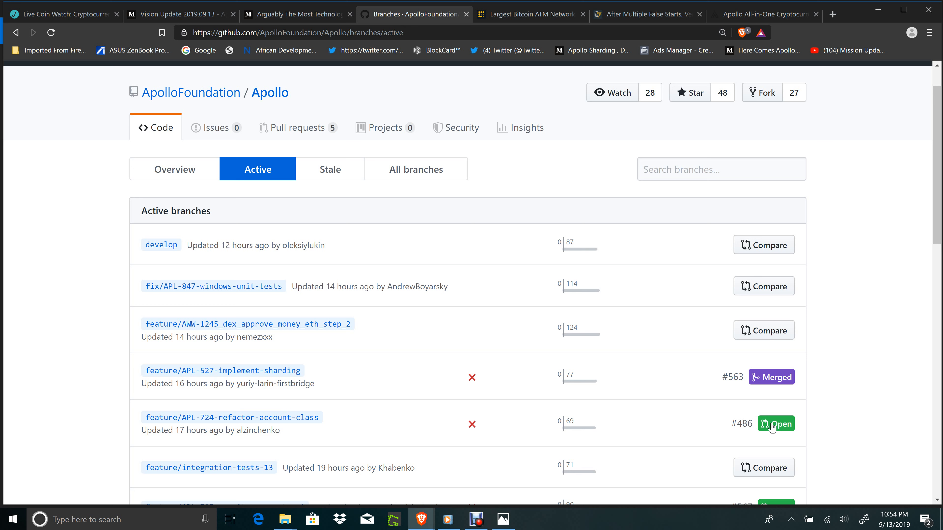
pyautogui.moveTo(388, 419)
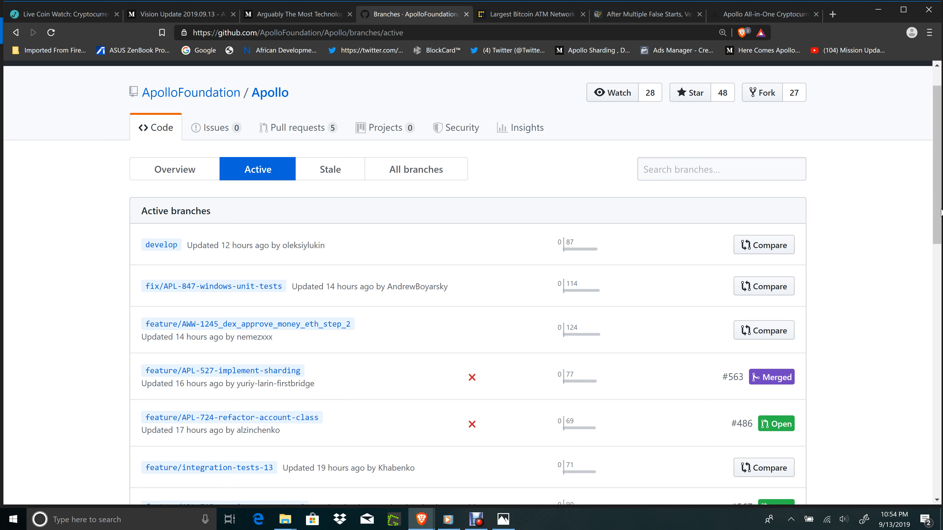
pyautogui.scroll(-3)
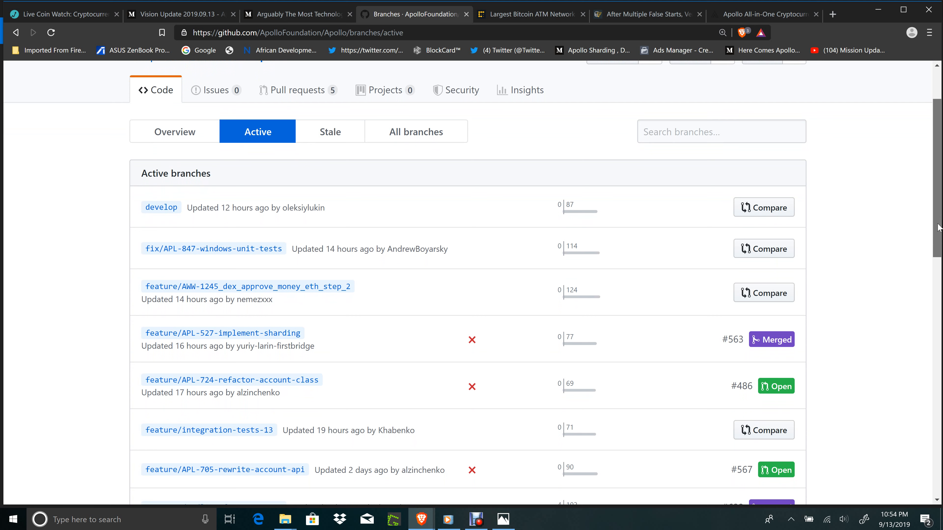
pyautogui.scroll(-3)
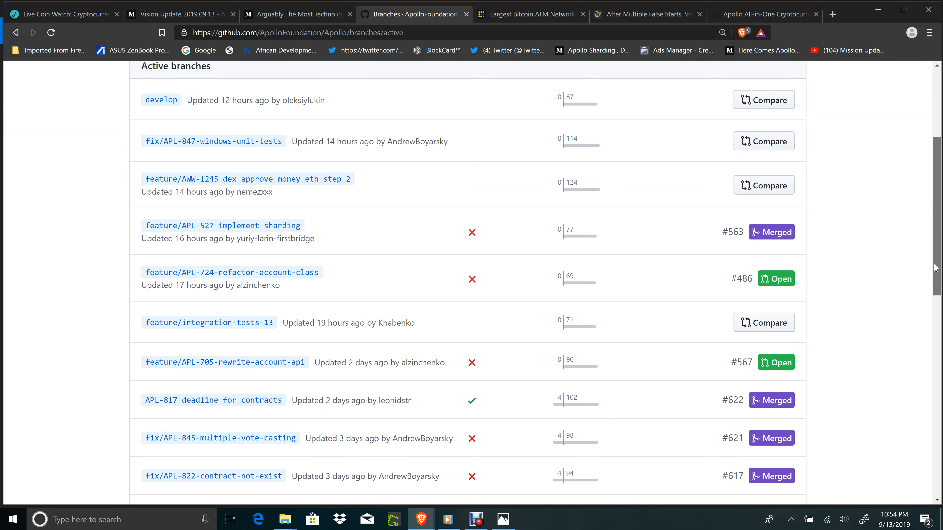
pyautogui.scroll(3)
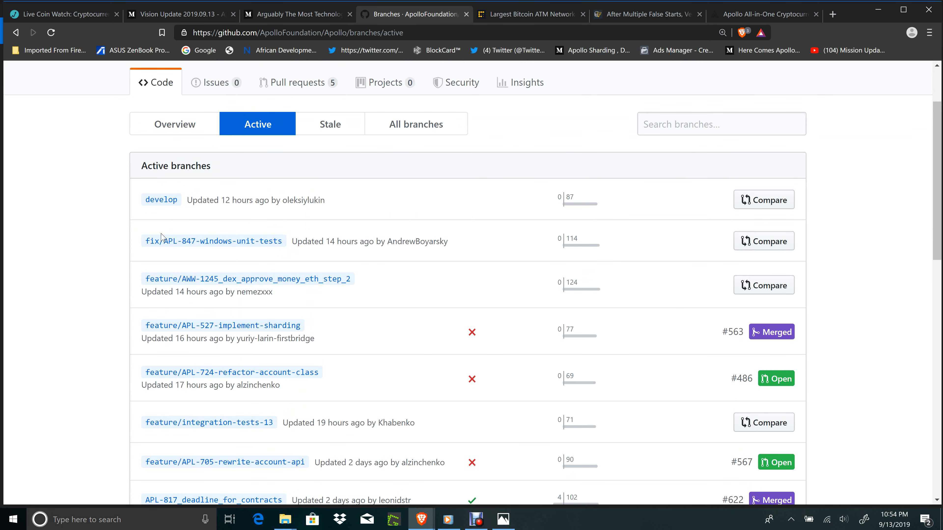
pyautogui.moveTo(278, 282)
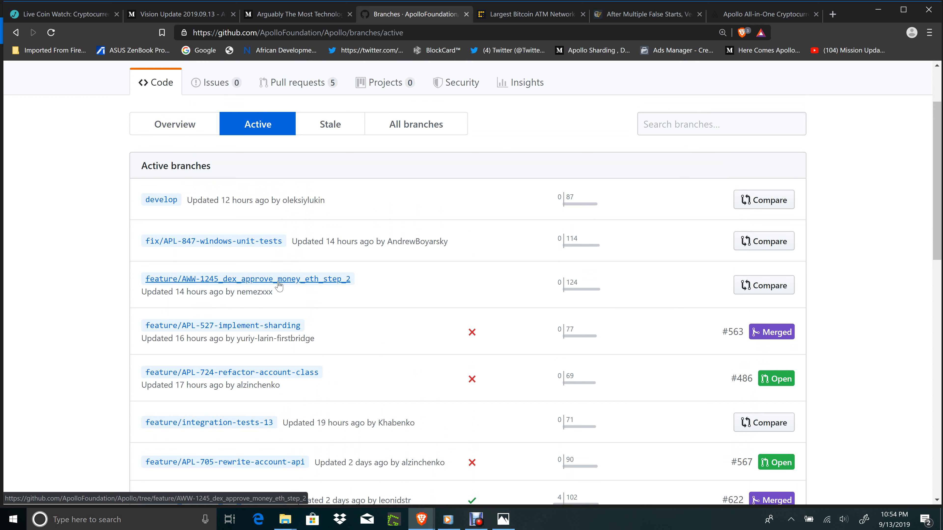
pyautogui.moveTo(262, 256)
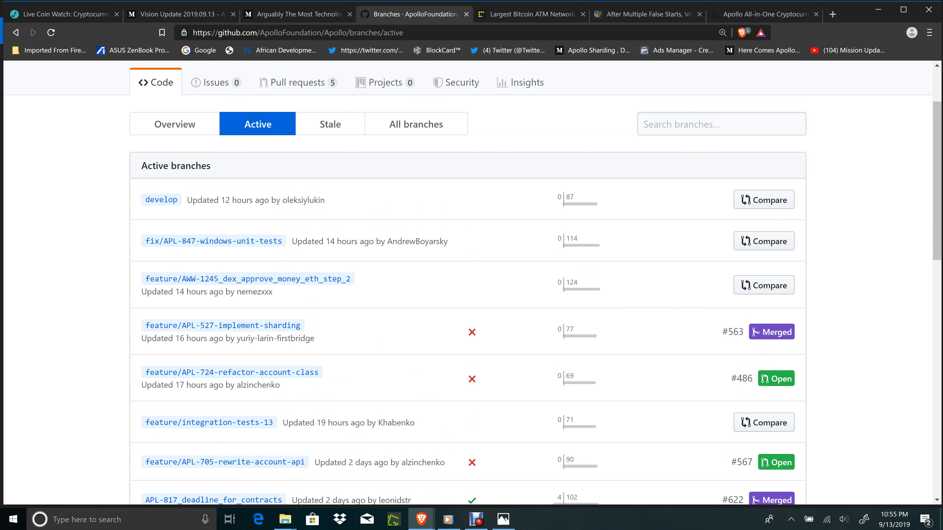
pyautogui.moveTo(526, 246)
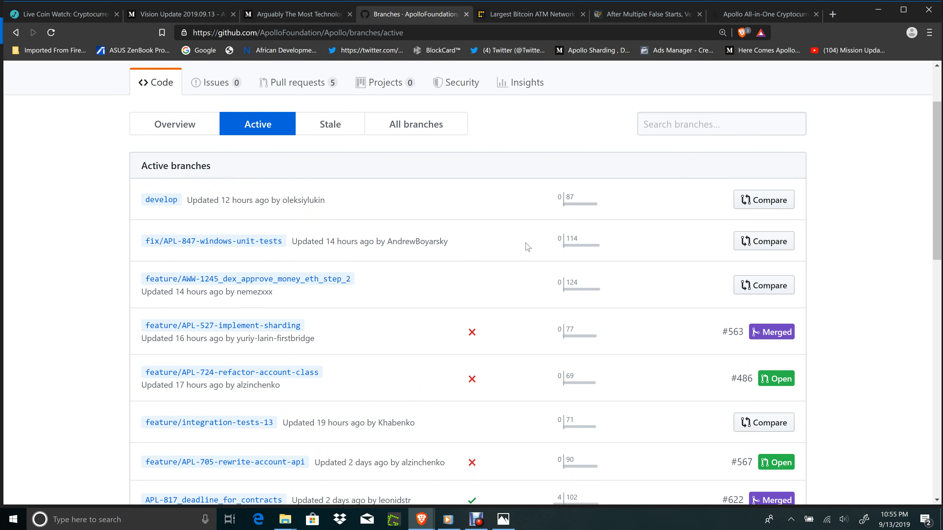
pyautogui.scroll(-3)
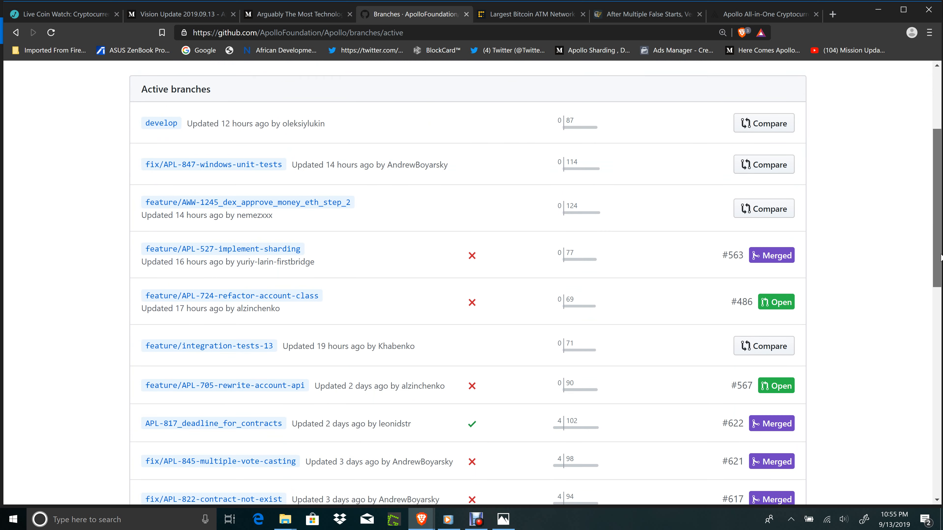
pyautogui.scroll(-3)
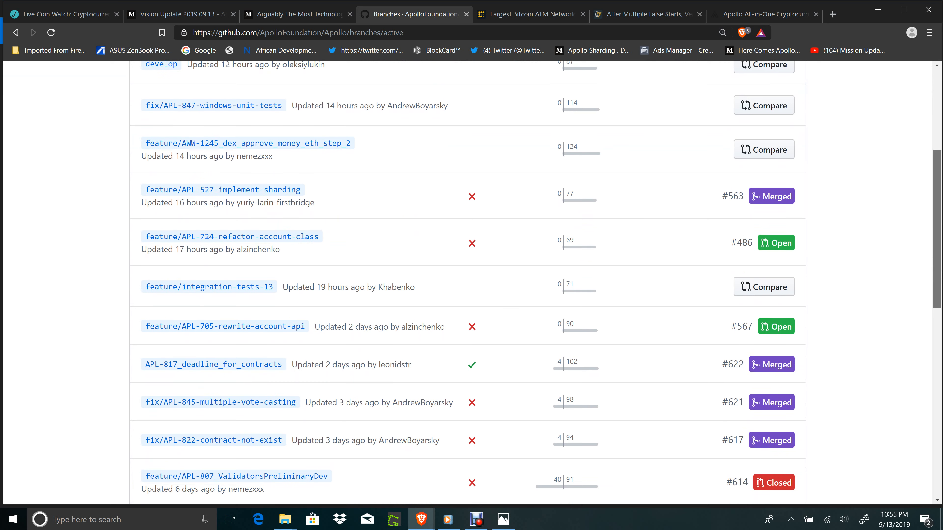
pyautogui.scroll(3)
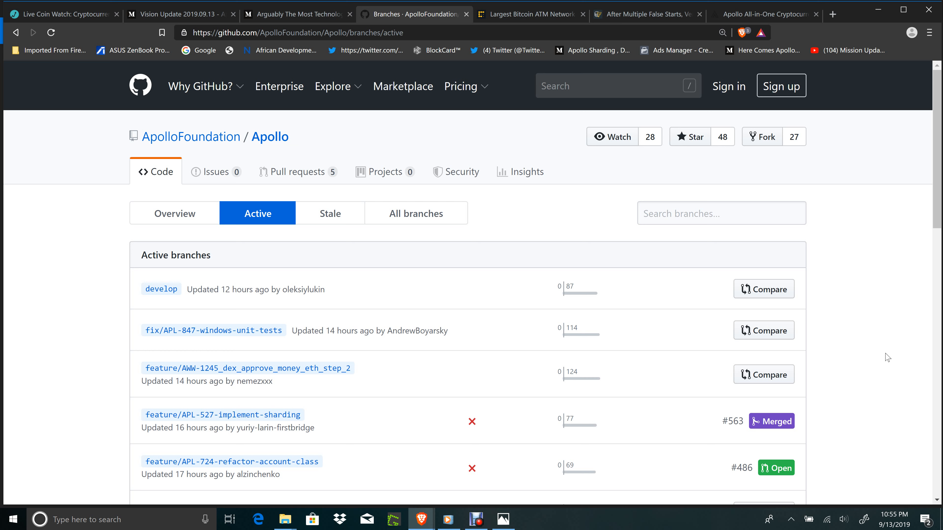
pyautogui.moveTo(765, 18)
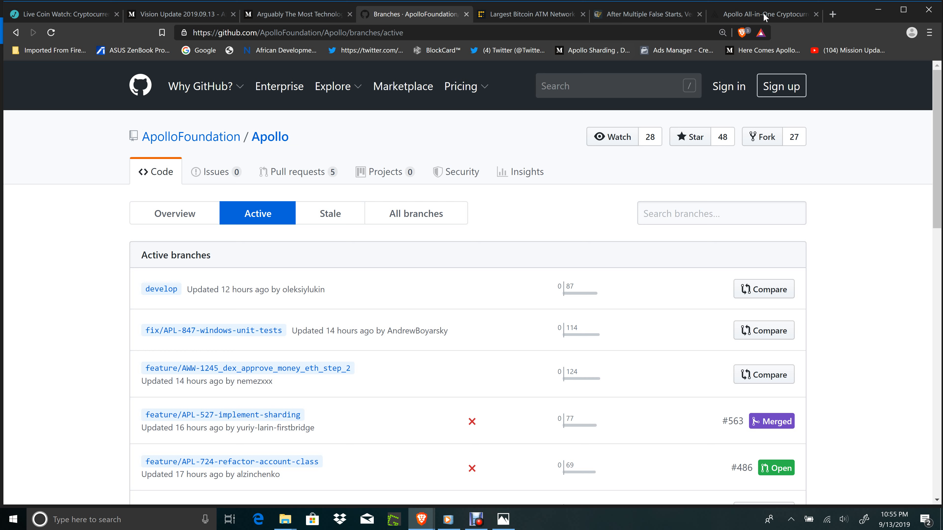
# - Switch from the GitHub branches page back to the Vision Update 2019.09.13 article
pyautogui.click(173, 14)
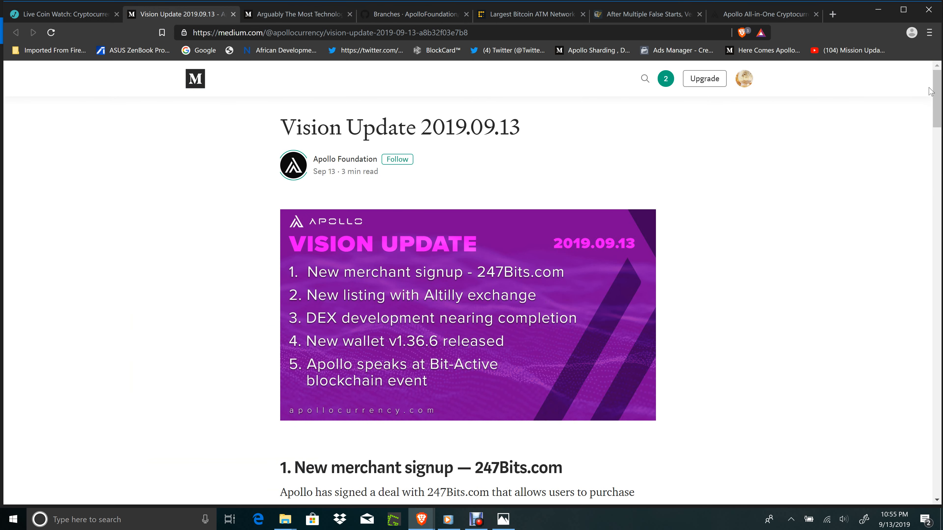
pyautogui.scroll(-3)
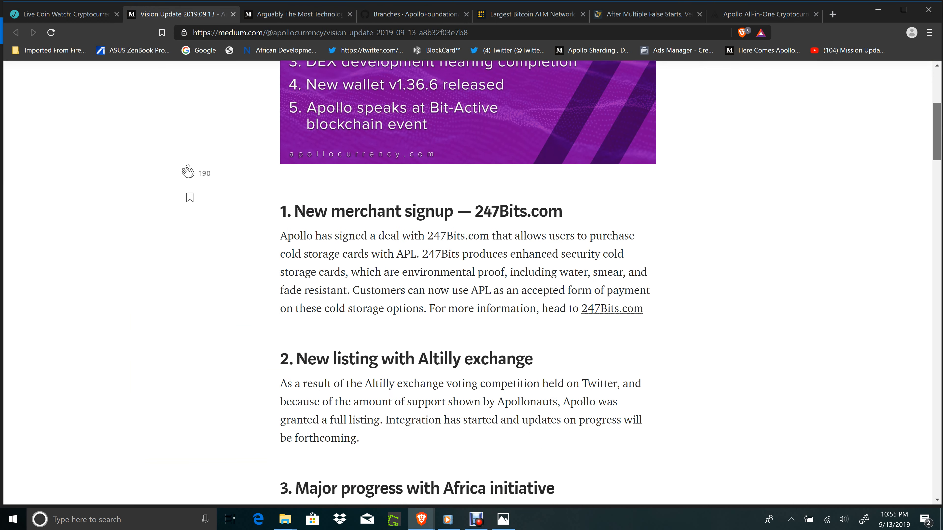
pyautogui.scroll(-3)
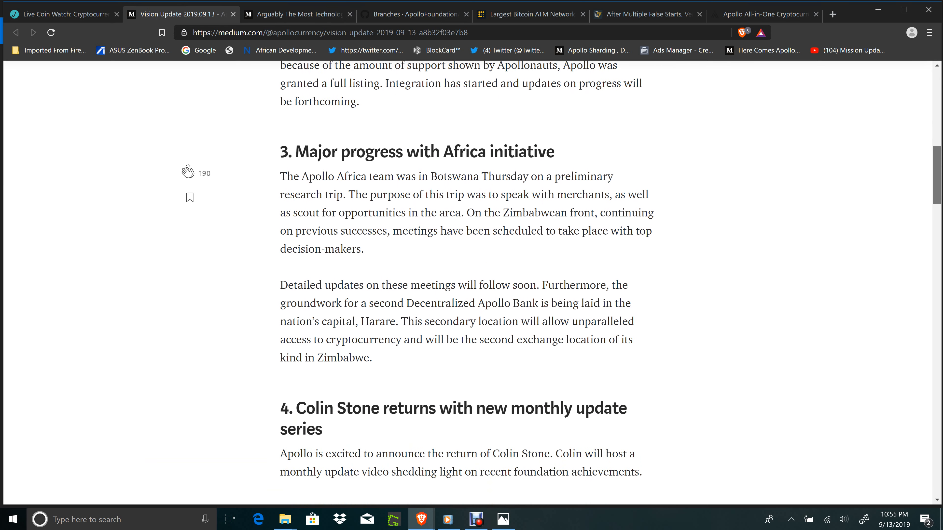
pyautogui.scroll(-3)
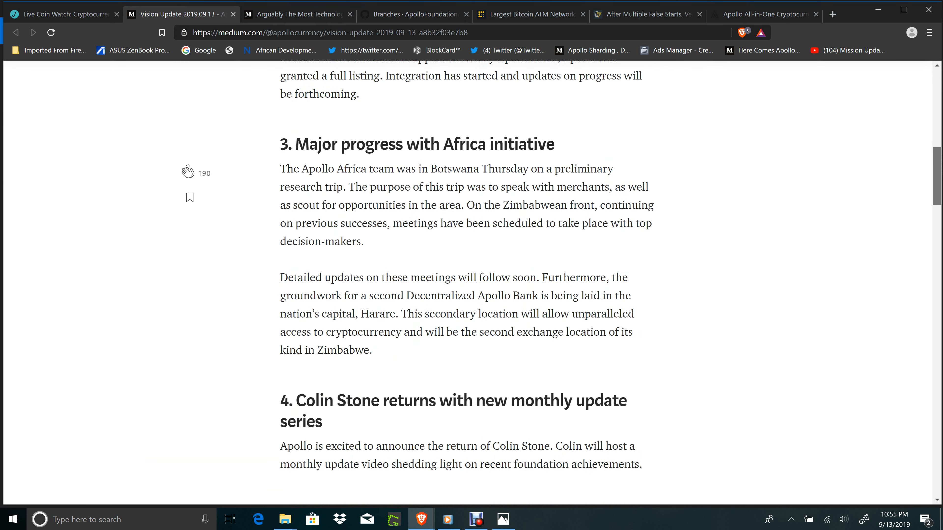
pyautogui.scroll(-3)
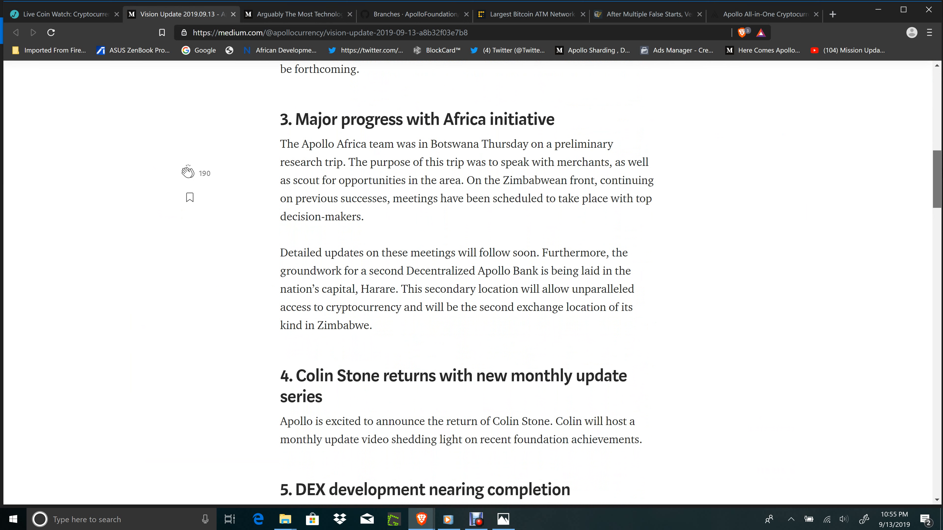
pyautogui.scroll(-3)
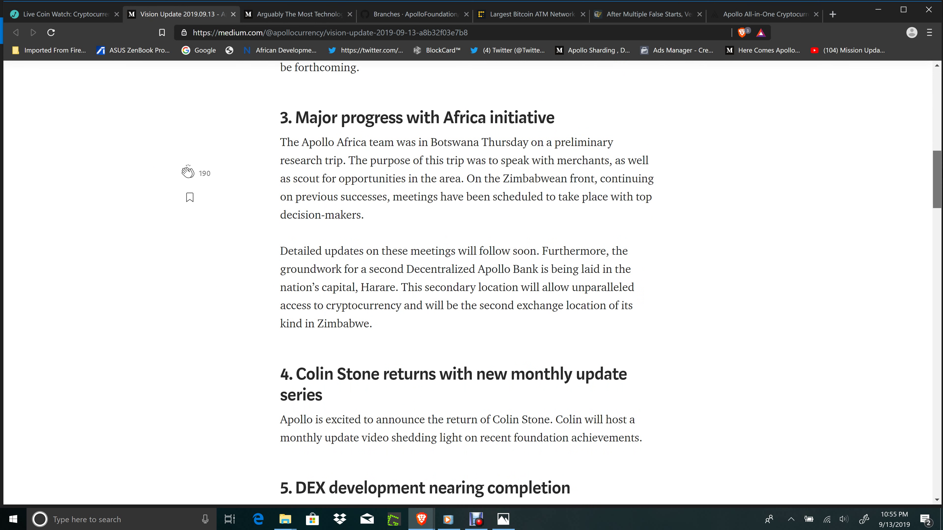
pyautogui.scroll(-3)
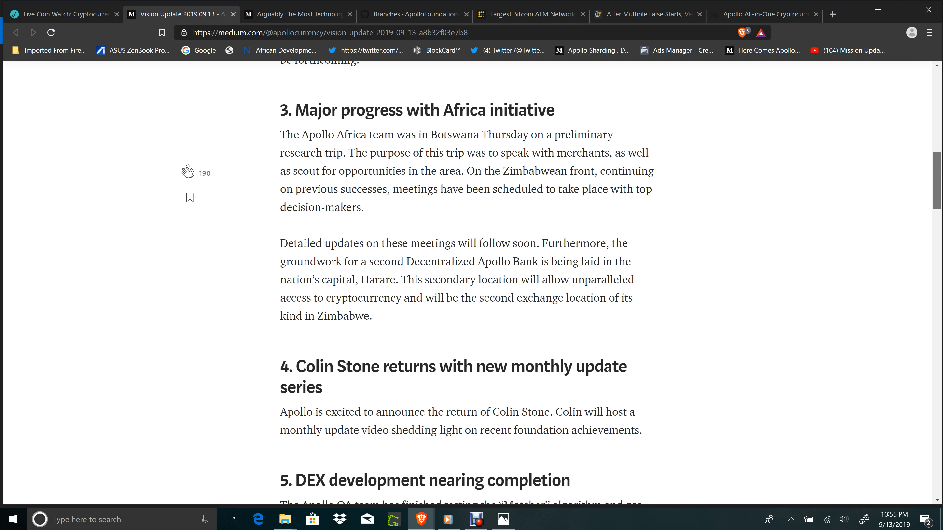
pyautogui.scroll(-3)
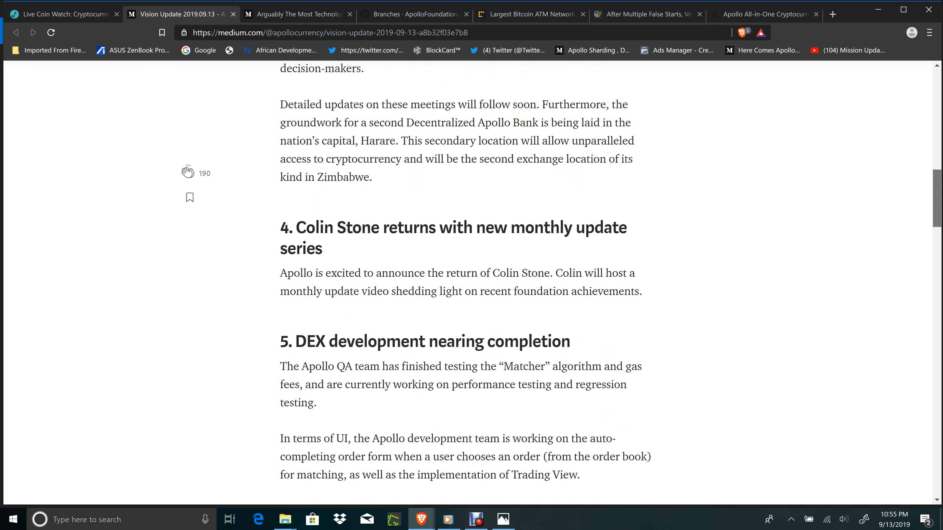
pyautogui.scroll(-3)
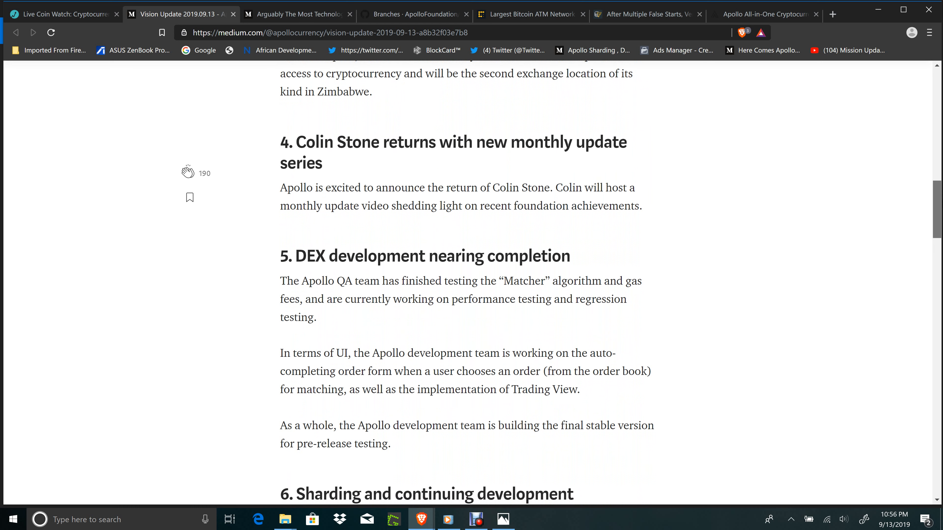
pyautogui.scroll(-3)
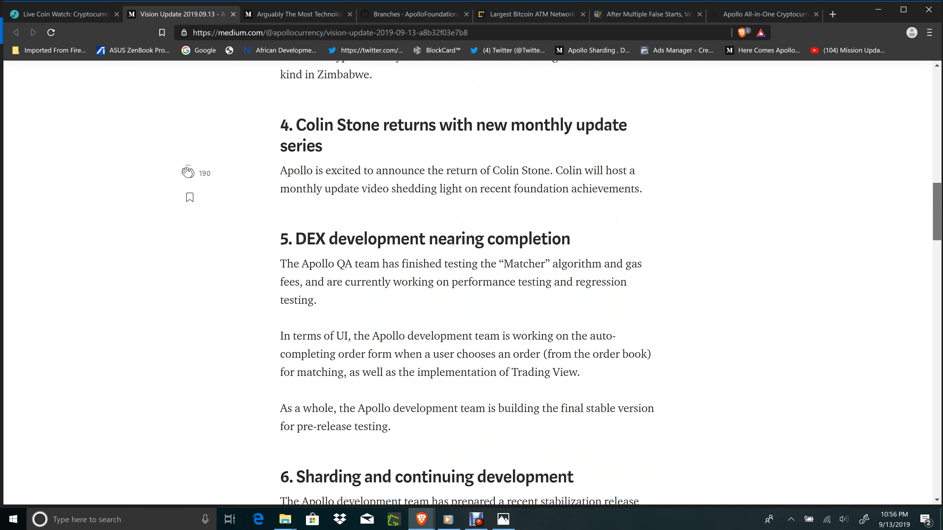
pyautogui.scroll(3)
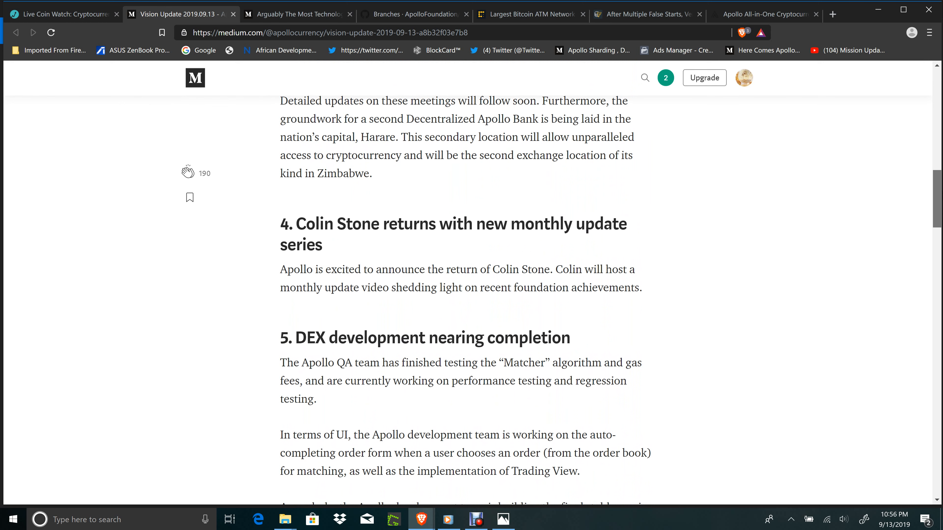
pyautogui.scroll(-3)
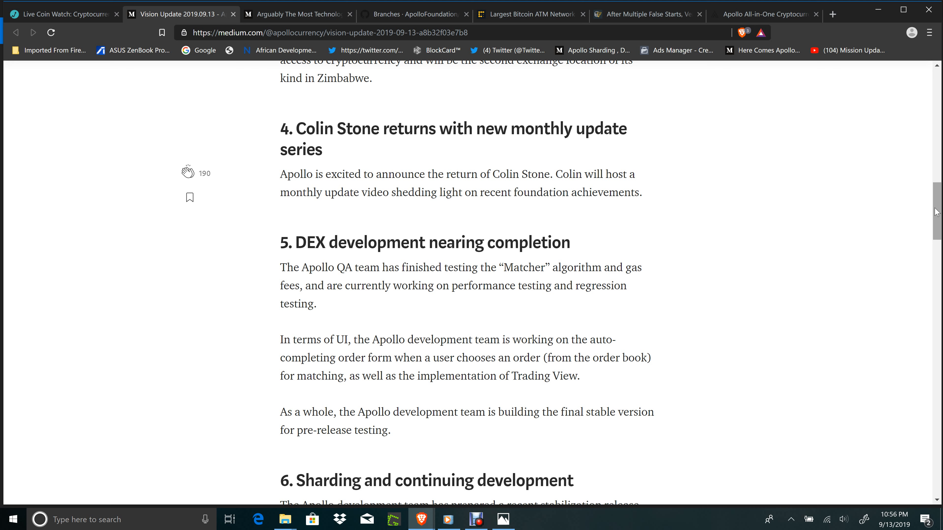
pyautogui.scroll(-3)
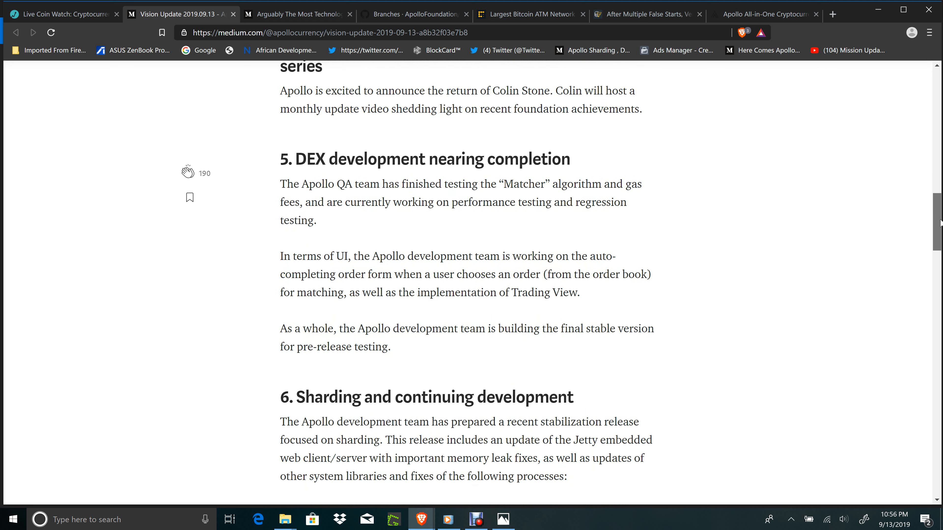
pyautogui.scroll(-3)
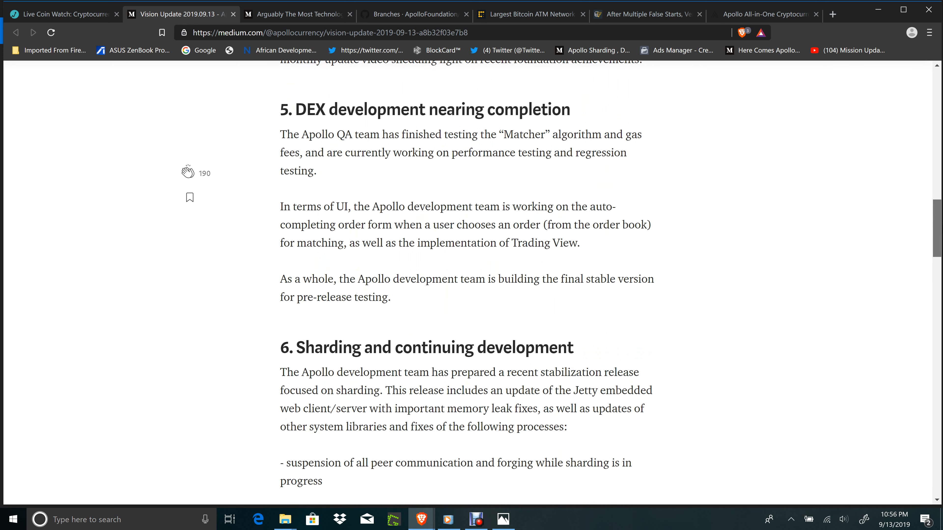
pyautogui.scroll(-3)
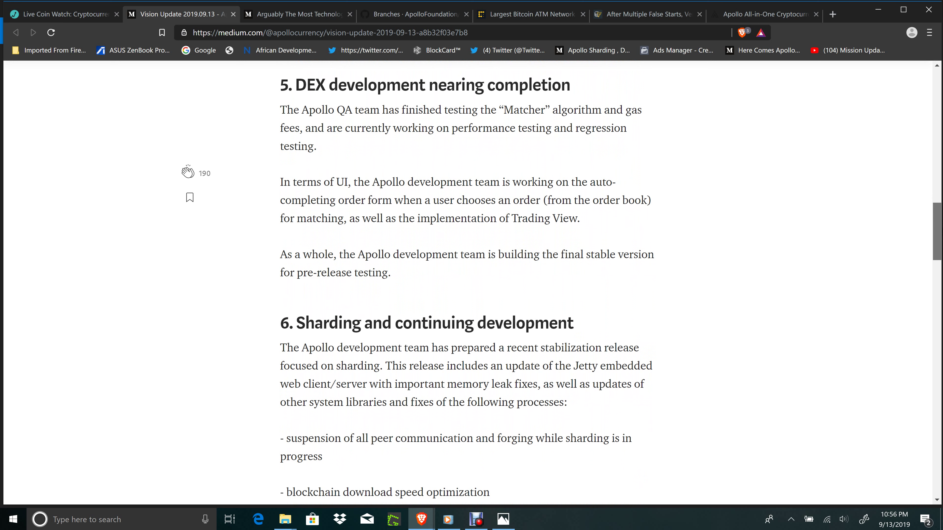
pyautogui.scroll(-3)
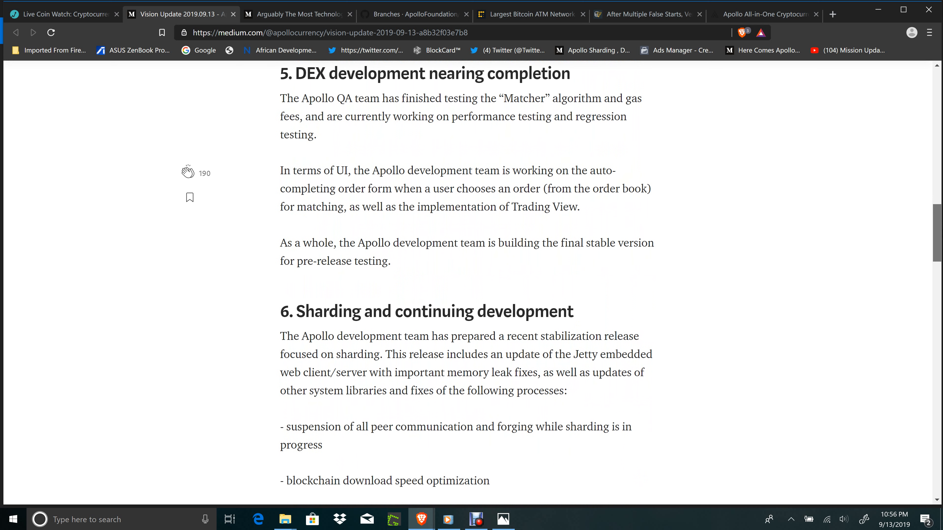
pyautogui.scroll(-3)
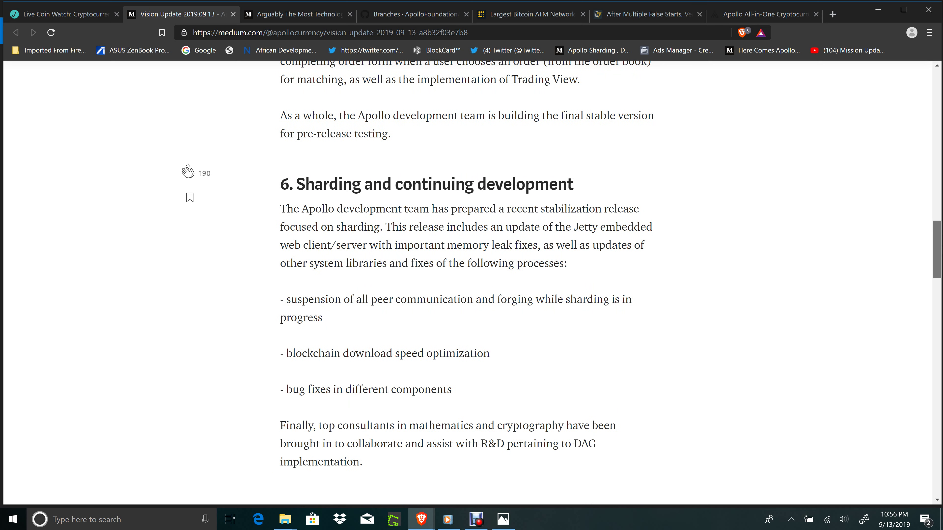
pyautogui.scroll(-3)
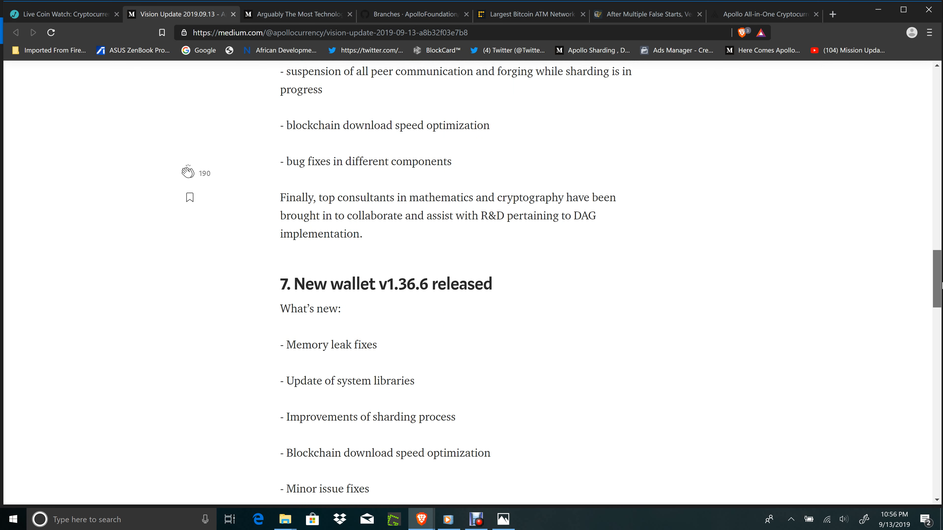
pyautogui.scroll(-3)
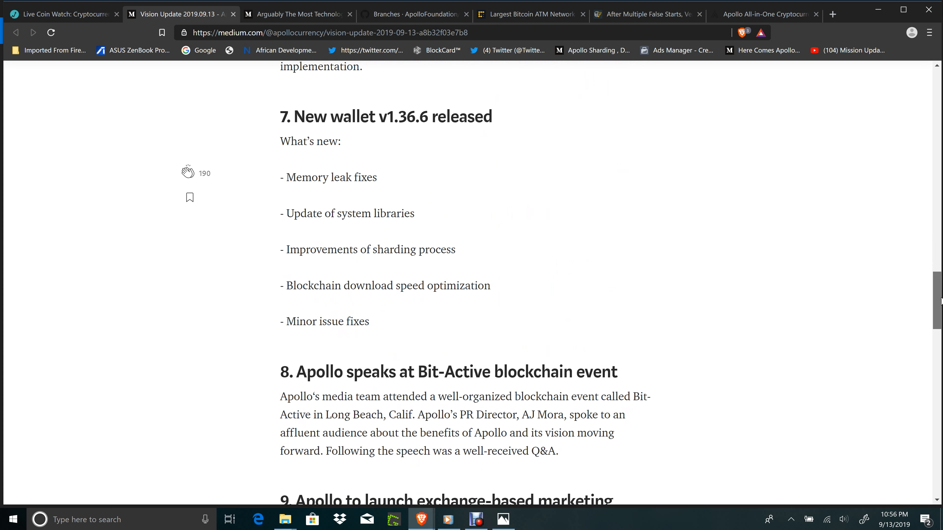
pyautogui.scroll(-3)
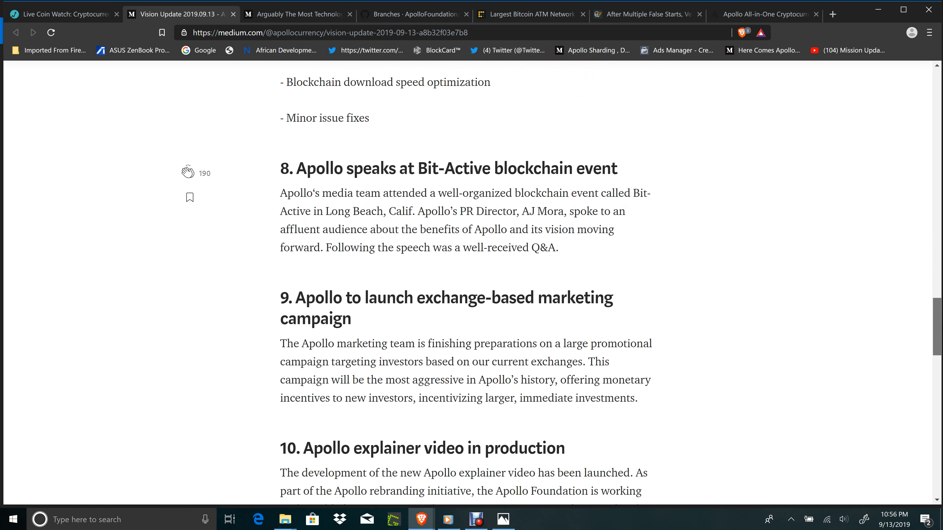
pyautogui.scroll(-3)
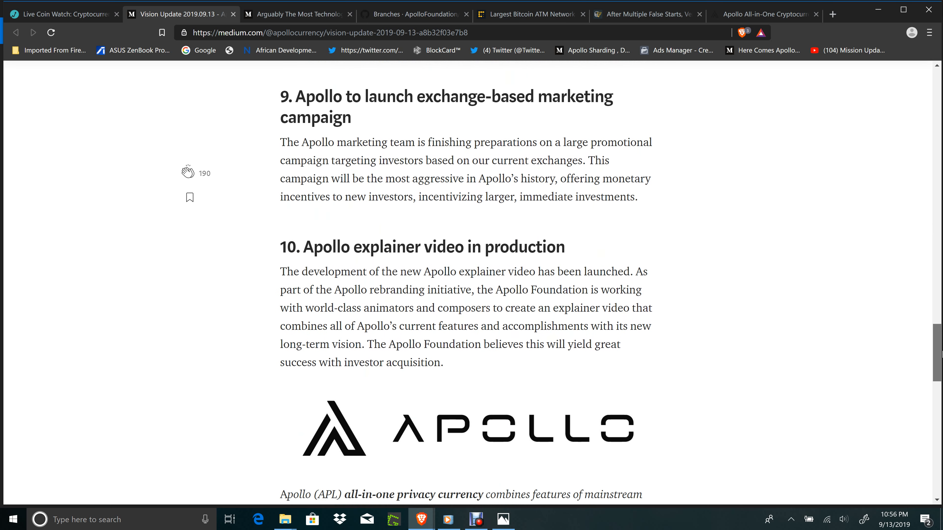
pyautogui.scroll(-3)
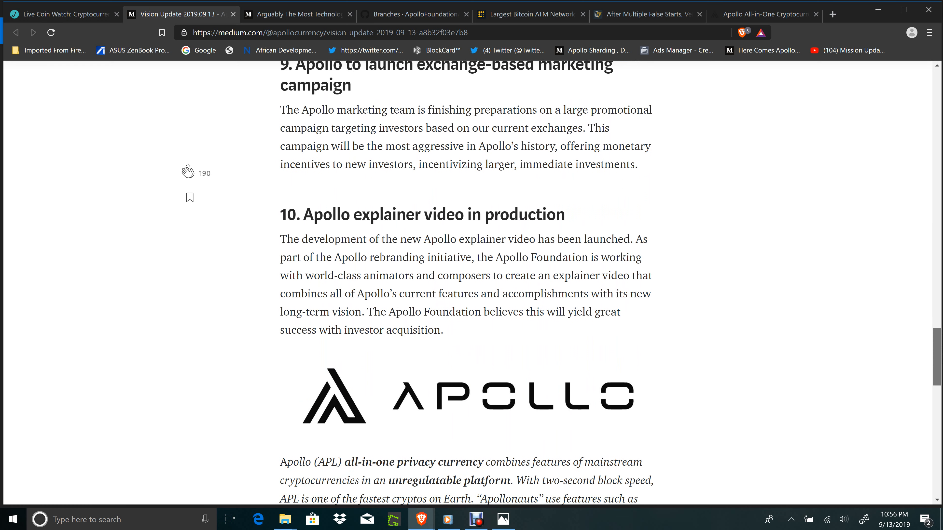
pyautogui.scroll(-3)
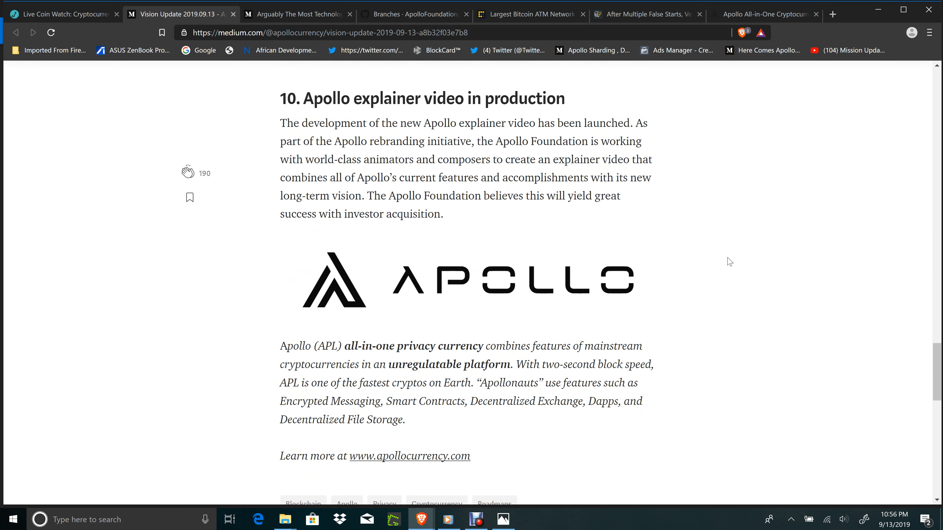
pyautogui.moveTo(707, 232)
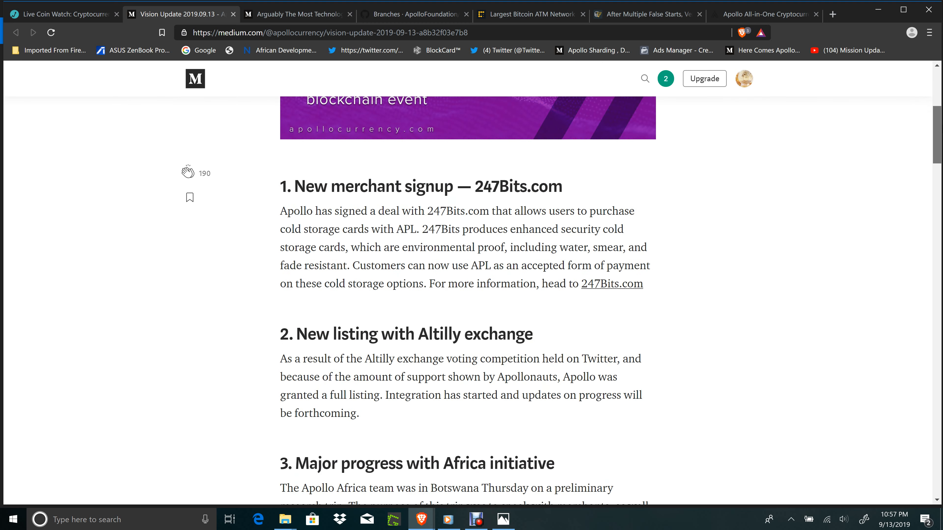
# - Switch to the 'Arguably The Most Technologically Advanced Blockchain' Medium article
pyautogui.scroll(3)
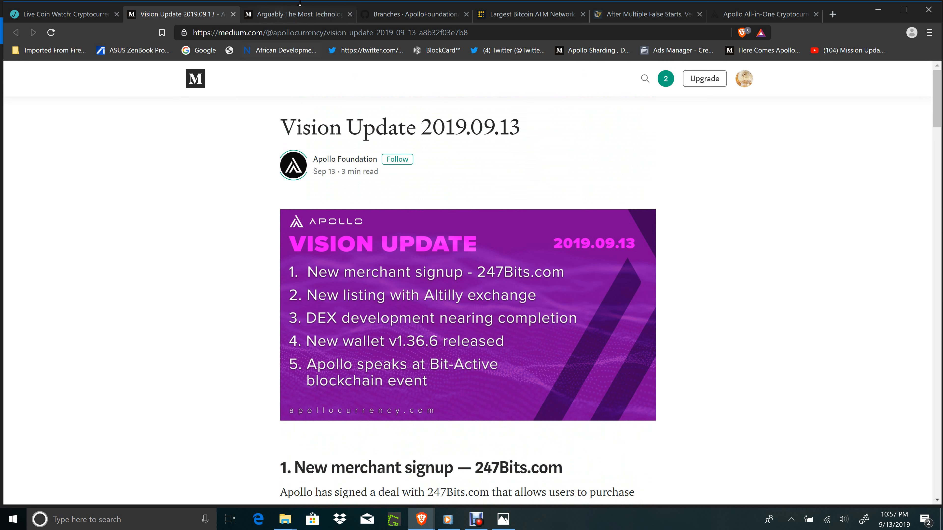
pyautogui.moveTo(309, 18)
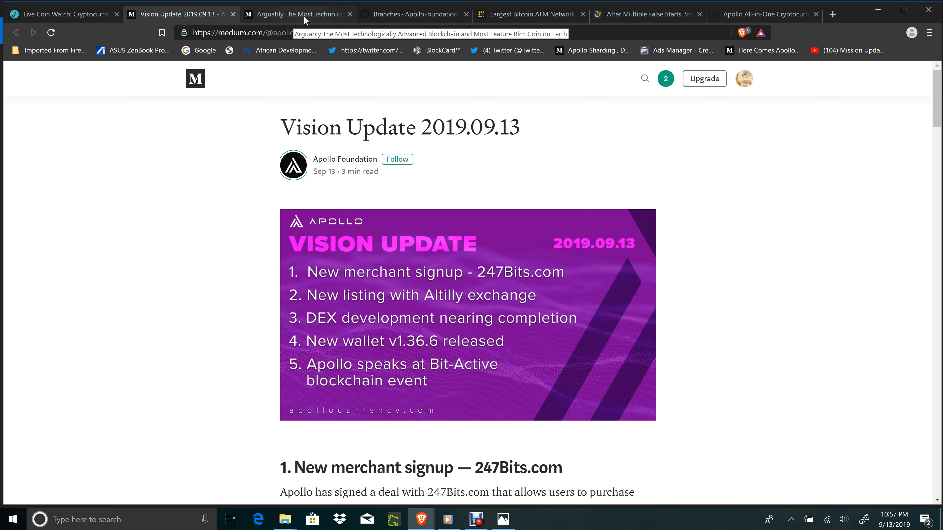
pyautogui.click(300, 14)
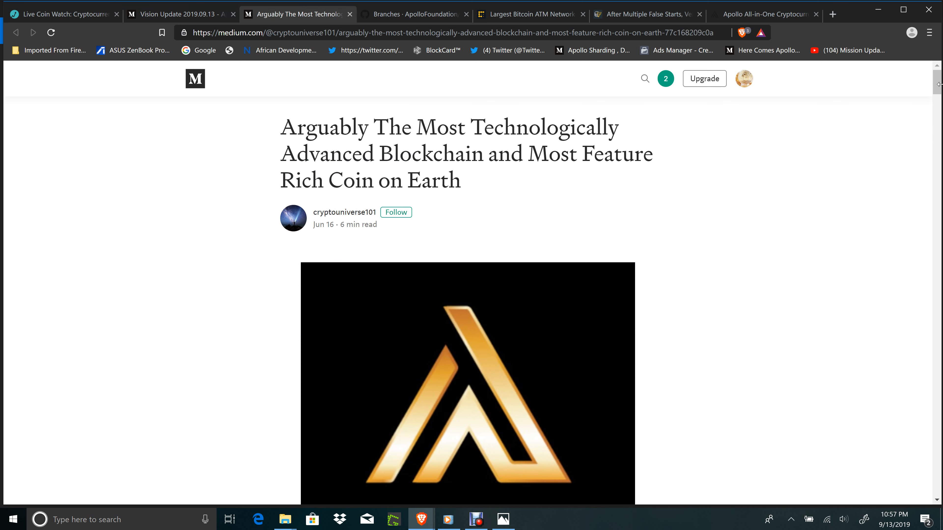
# - Scroll the feature-rich coin article through marketplace, voting, storage, aliases, smart contracts and comparison chart
pyautogui.scroll(-3)
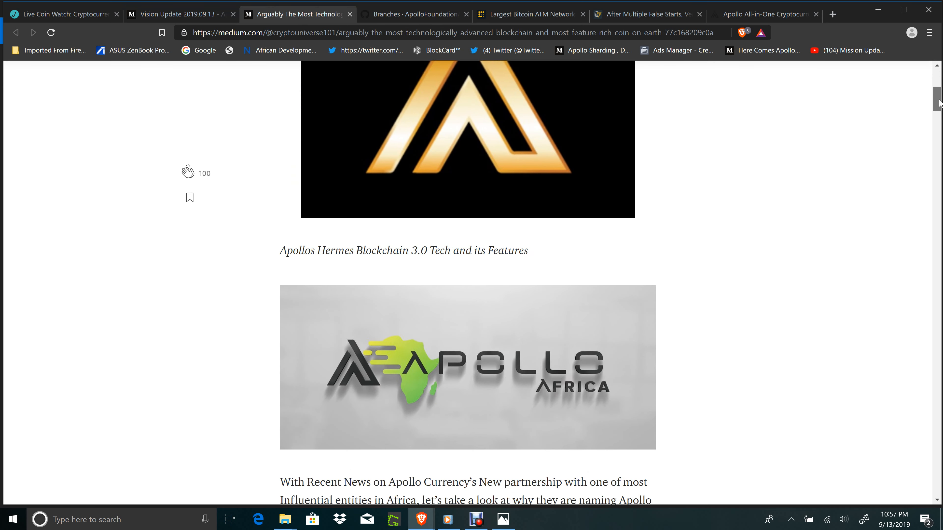
pyautogui.scroll(-3)
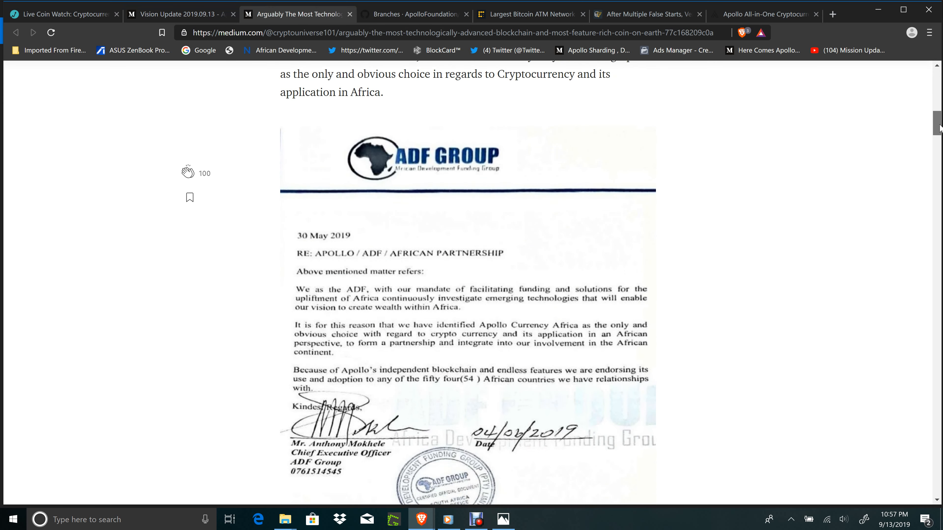
pyautogui.scroll(-3)
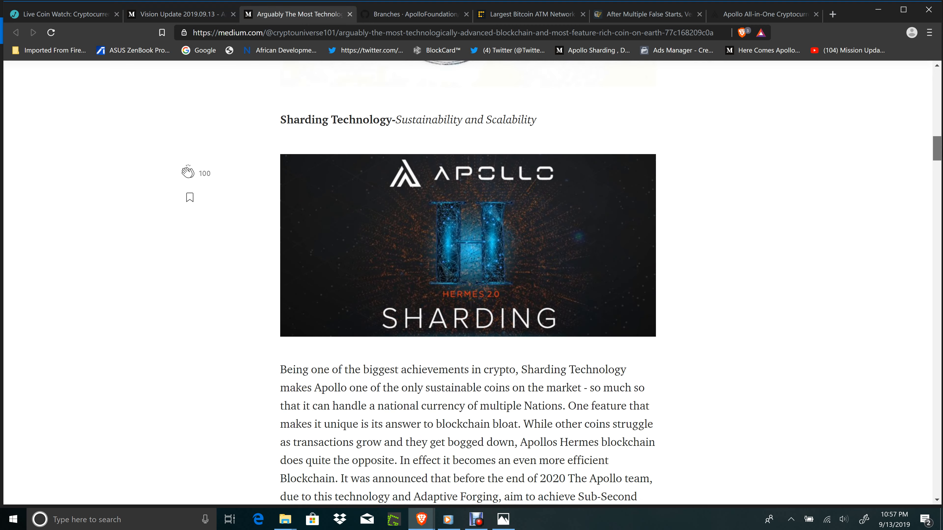
pyautogui.scroll(-3)
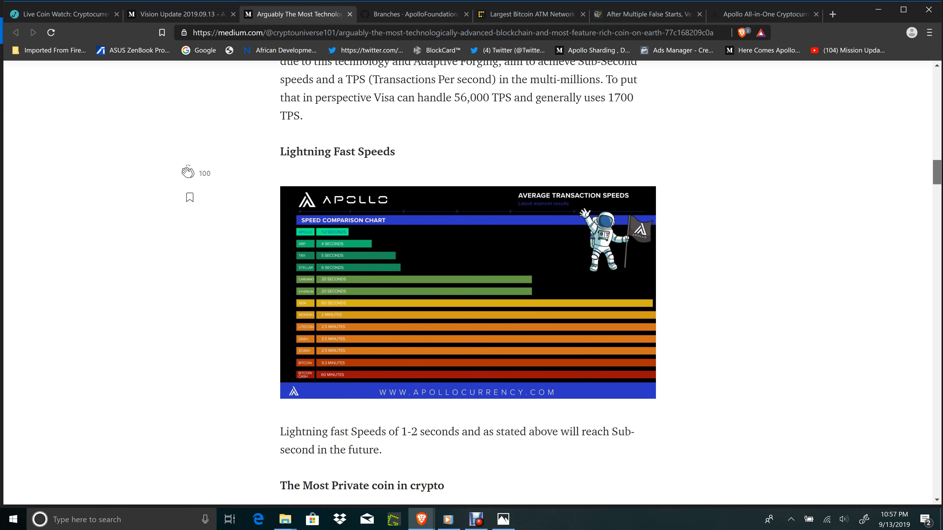
pyautogui.scroll(-3)
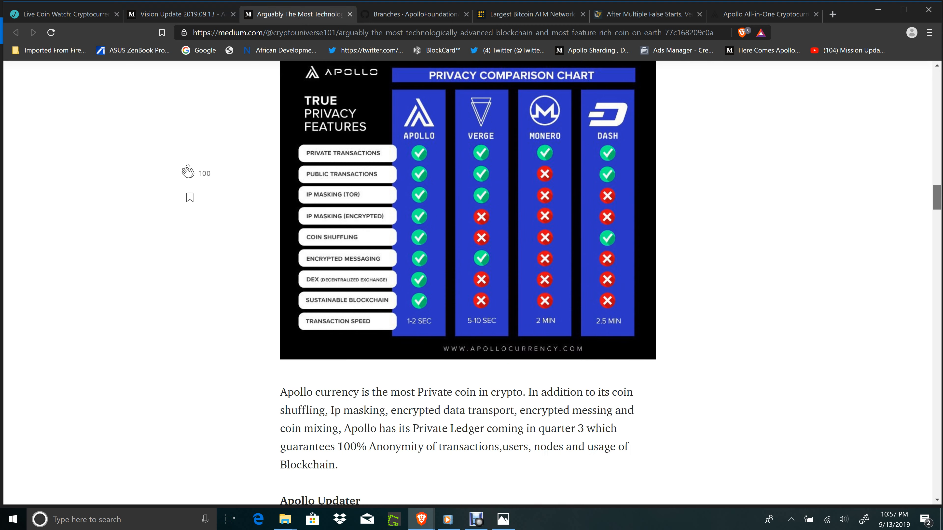
pyautogui.scroll(-3)
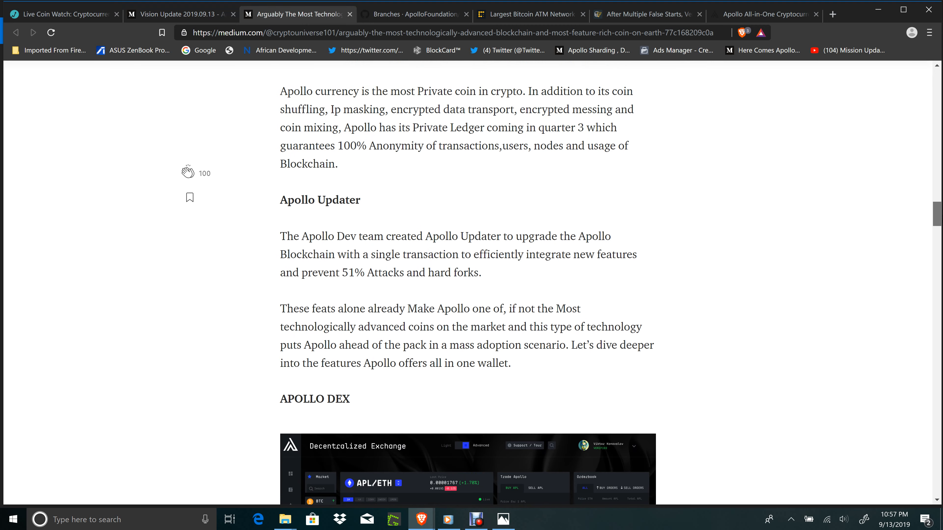
pyautogui.scroll(-3)
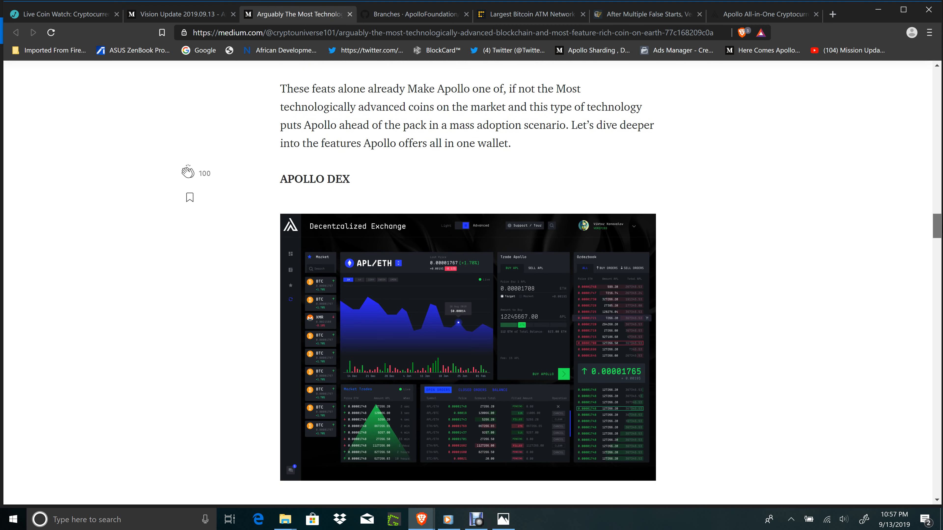
pyautogui.scroll(-3)
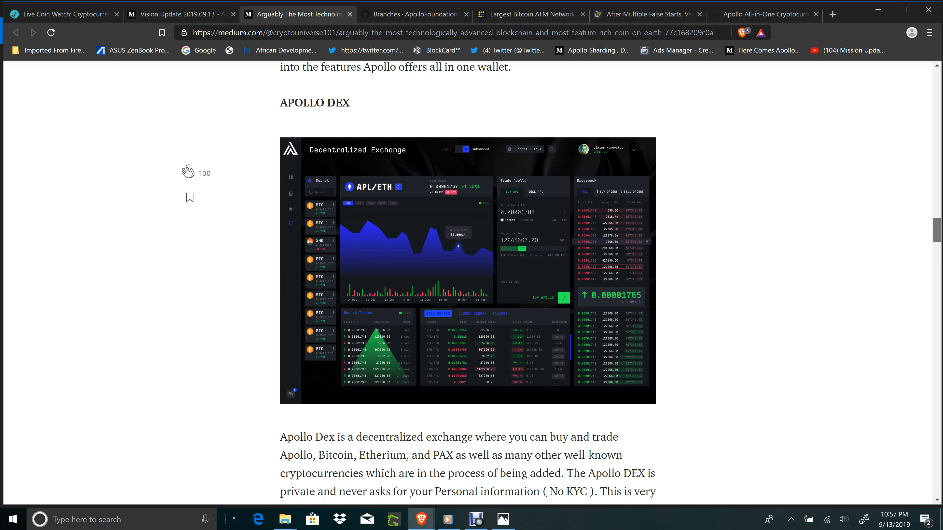
pyautogui.scroll(-3)
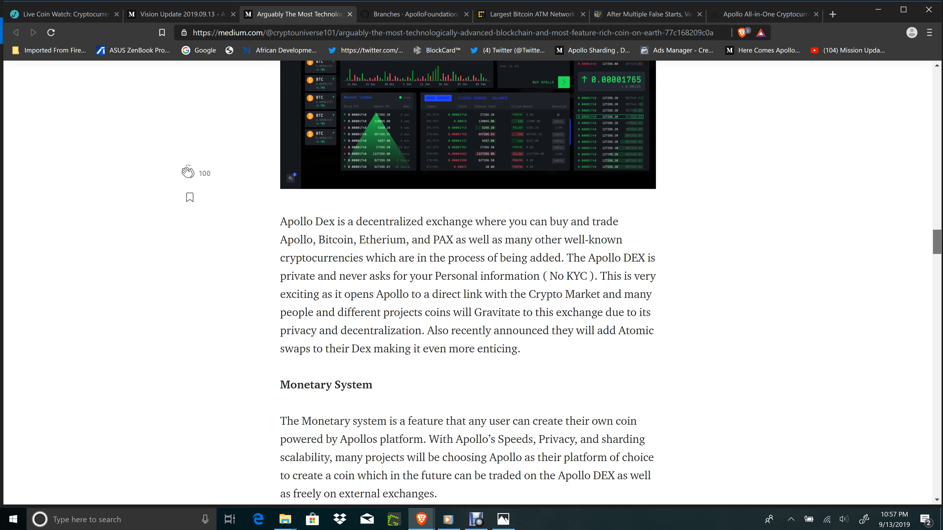
pyautogui.scroll(-3)
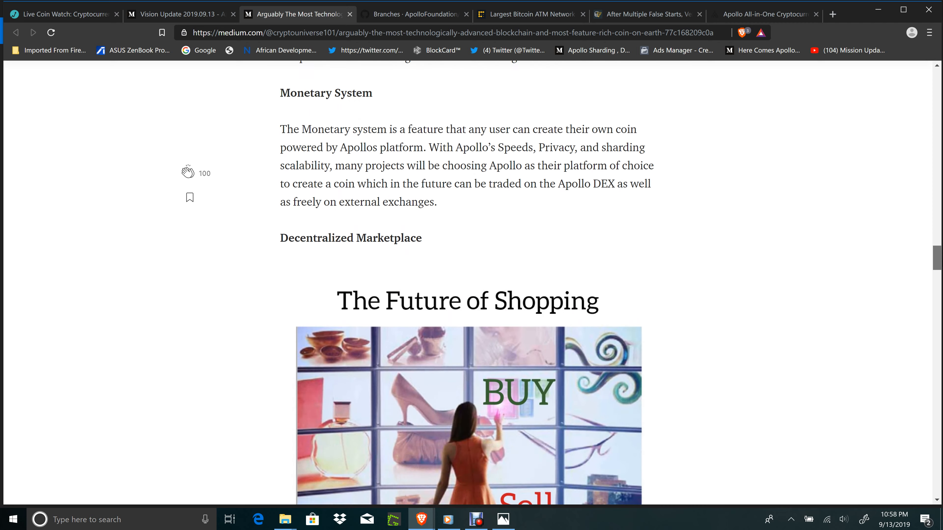
pyautogui.scroll(-3)
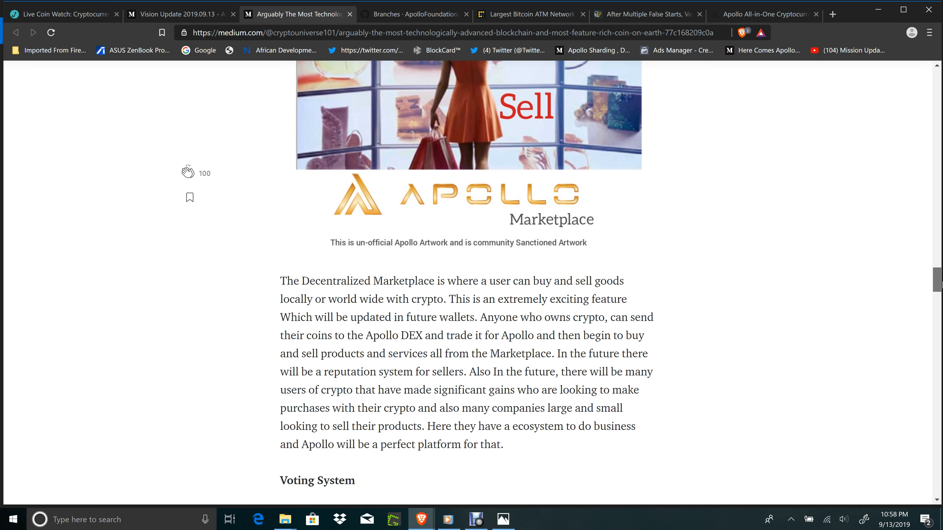
pyautogui.scroll(-3)
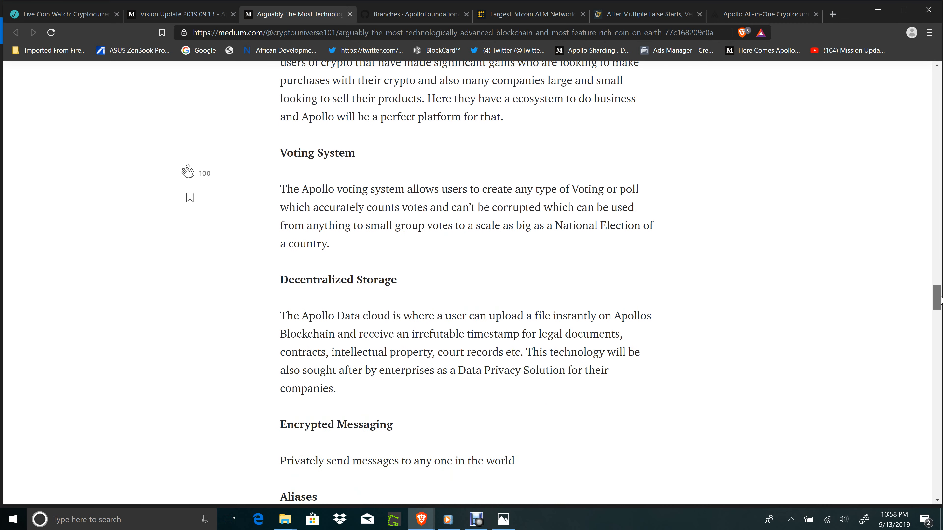
pyautogui.scroll(-3)
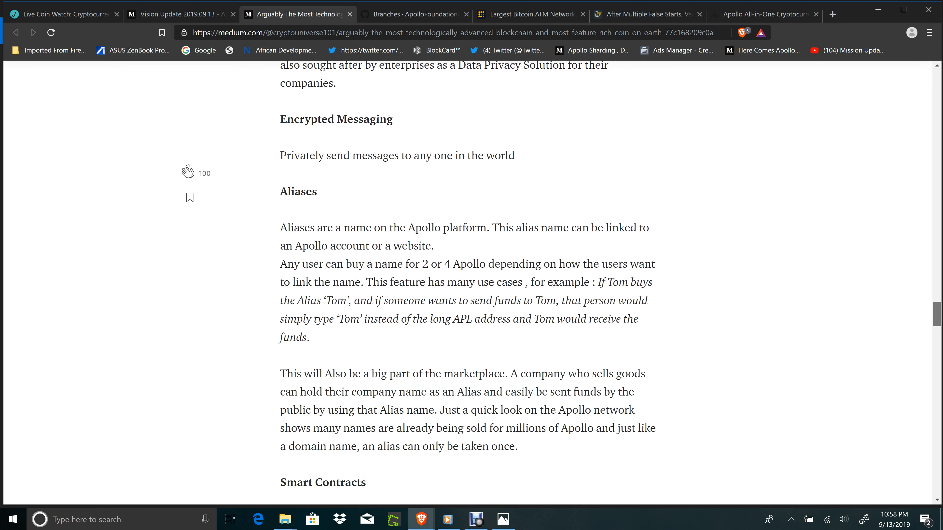
pyautogui.scroll(-3)
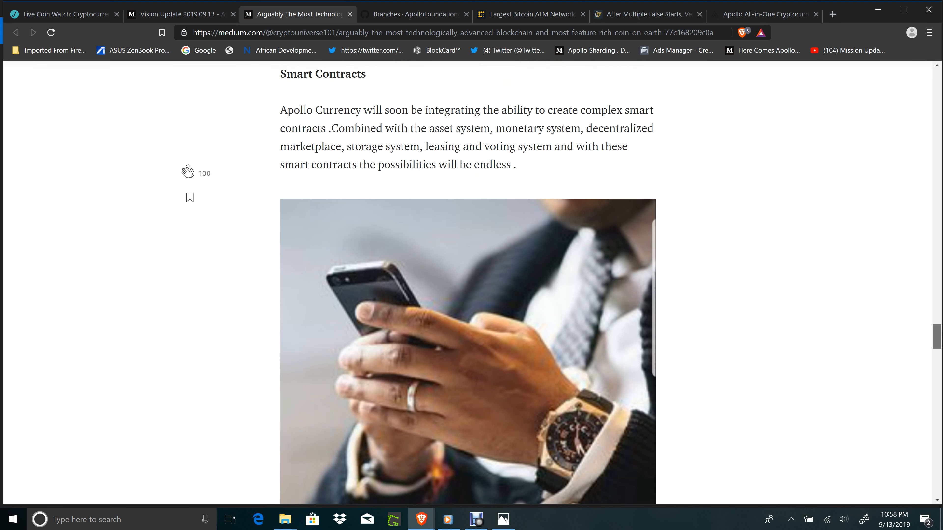
pyautogui.scroll(-3)
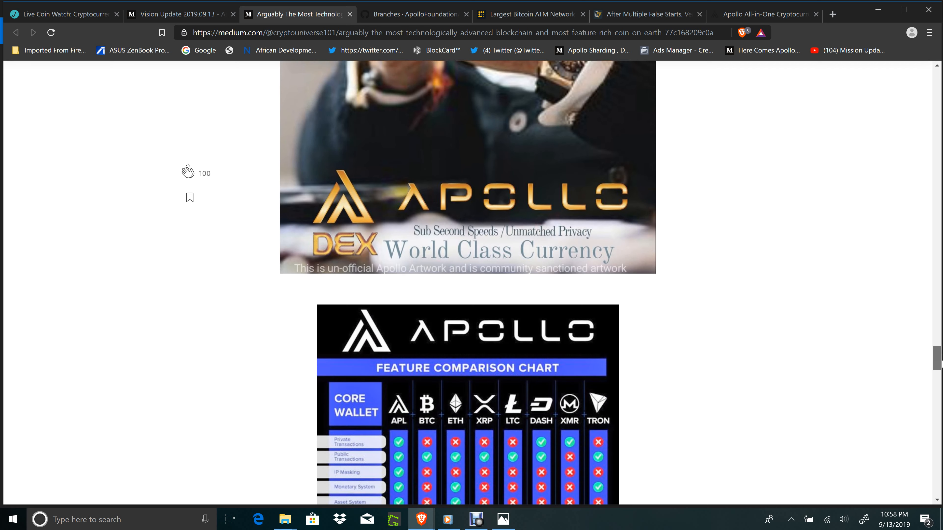
pyautogui.scroll(-3)
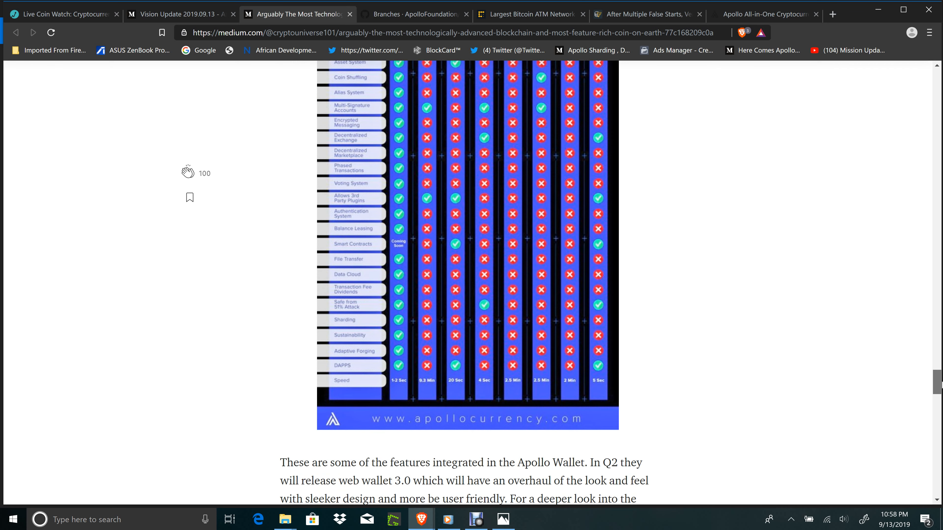
pyautogui.scroll(-3)
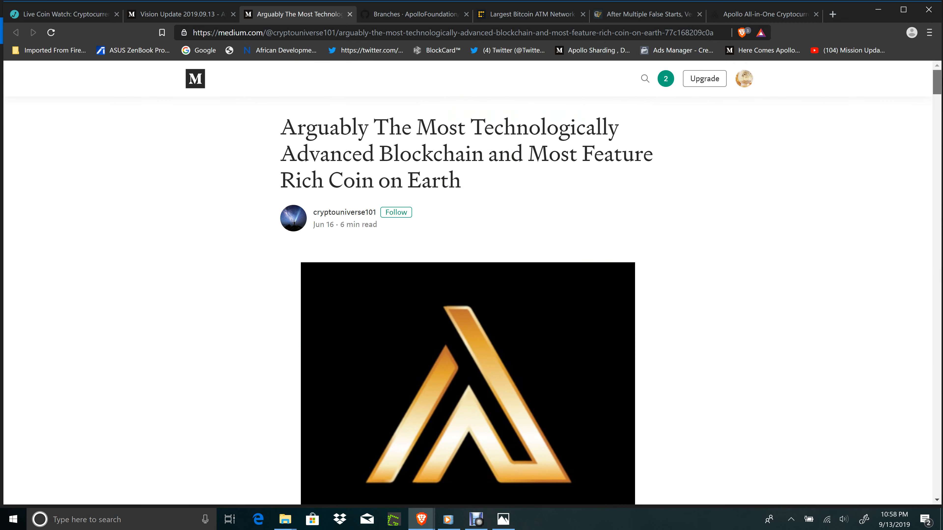
# - Switch to the ApolloFoundation Apollo repository's active branches page on GitHub
pyautogui.click(405, 15)
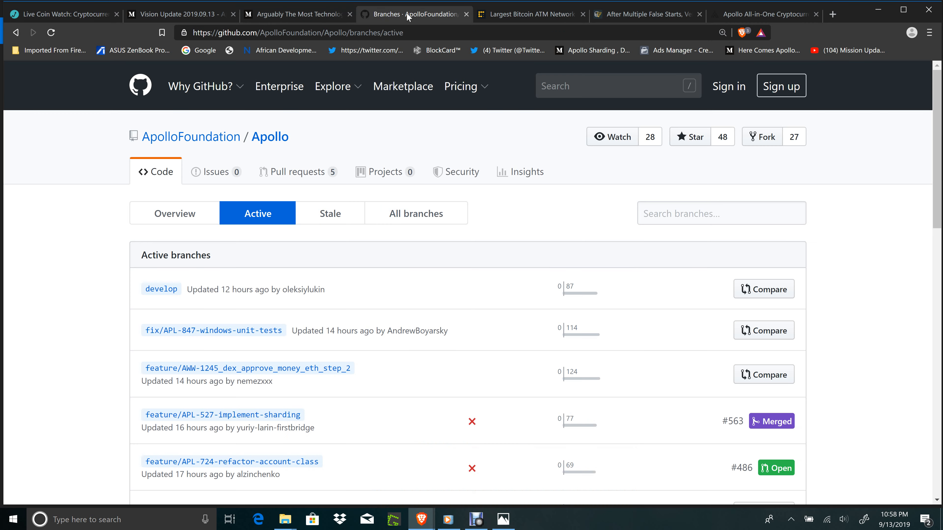
pyautogui.moveTo(527, 19)
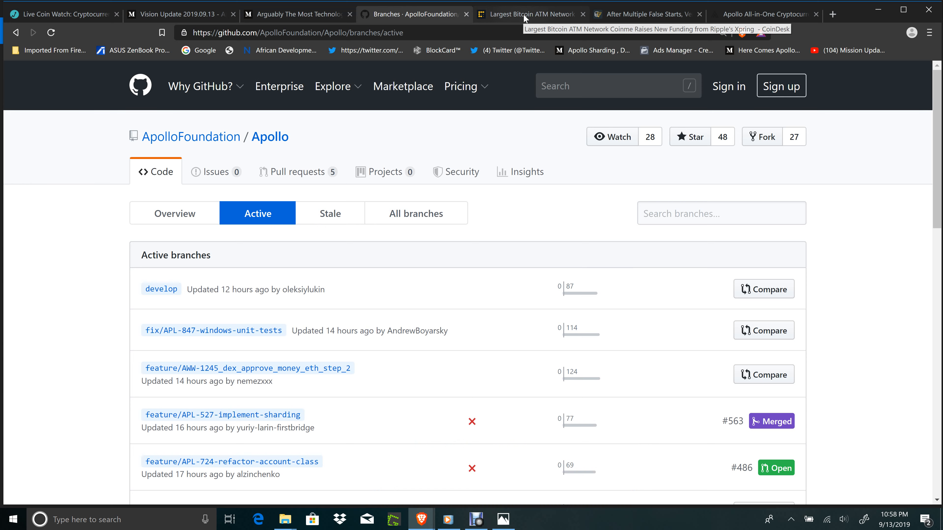
# - Open CoinDesk's article on Coinme raising new funding from Ripple's Xpring
pyautogui.click(530, 14)
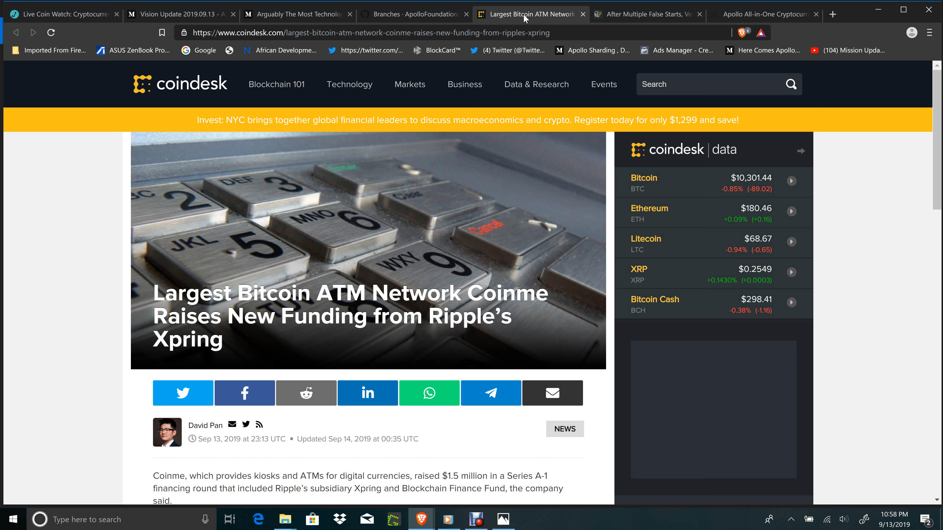
pyautogui.moveTo(795, 456)
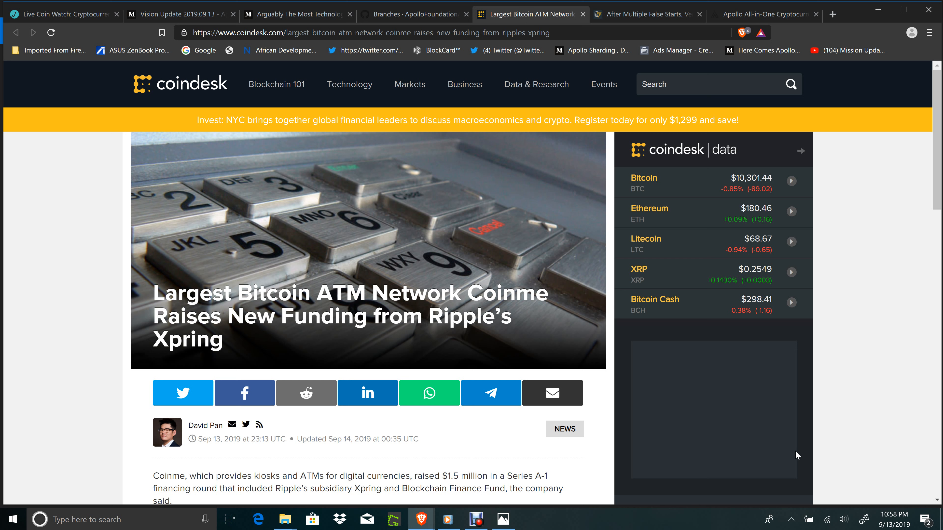
pyautogui.moveTo(877, 355)
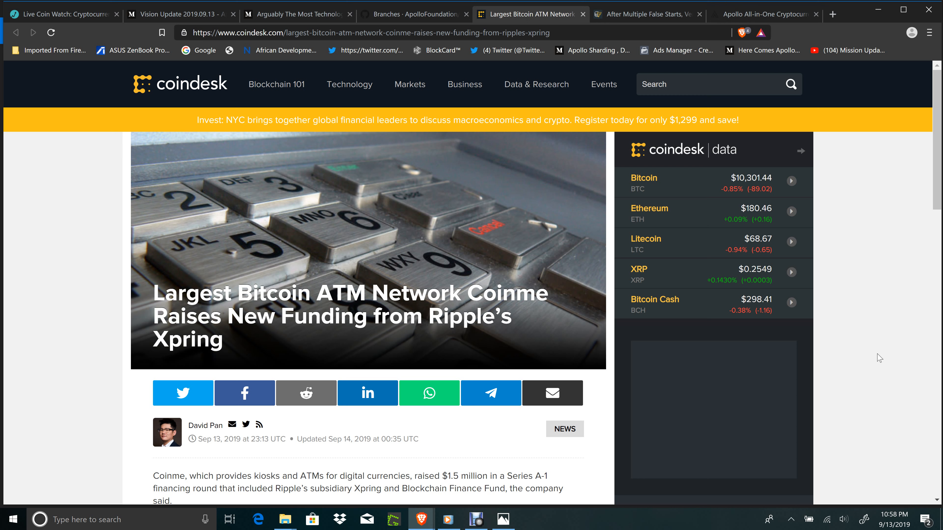
pyautogui.moveTo(606, 354)
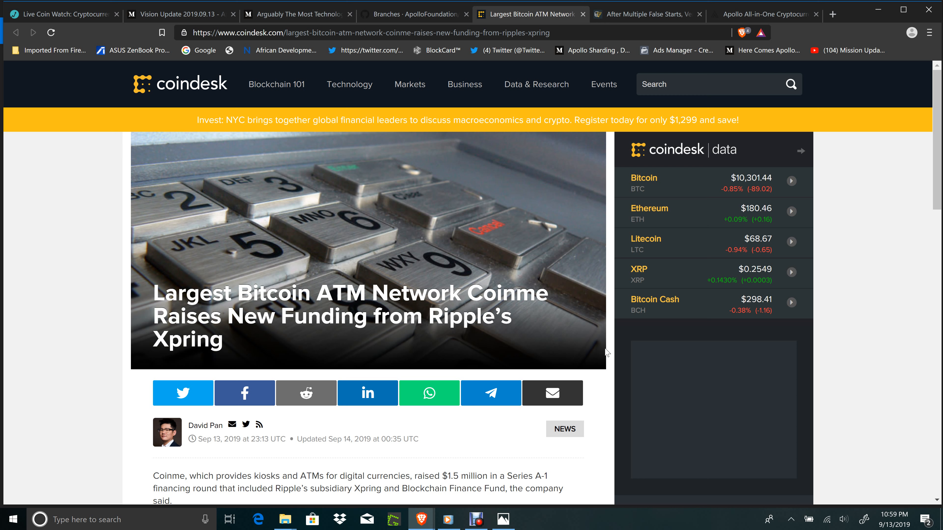
pyautogui.moveTo(636, 25)
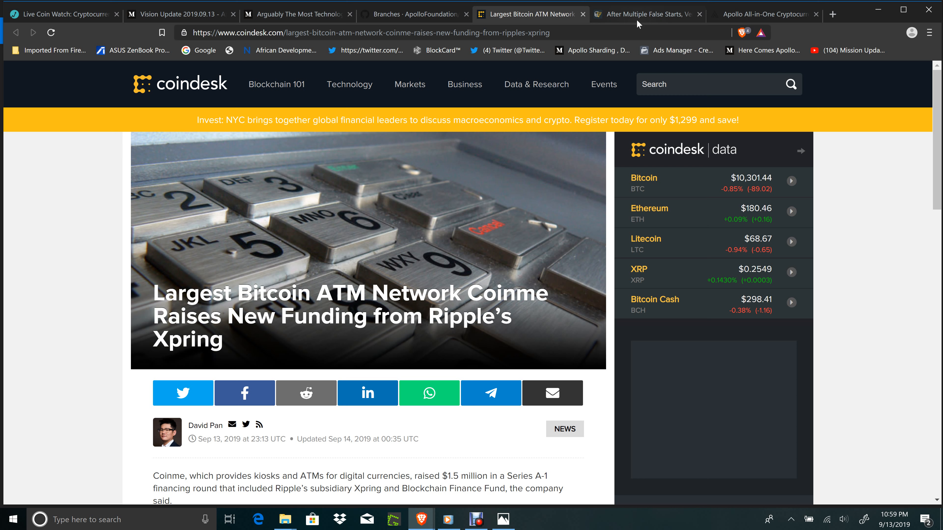
pyautogui.moveTo(637, 15)
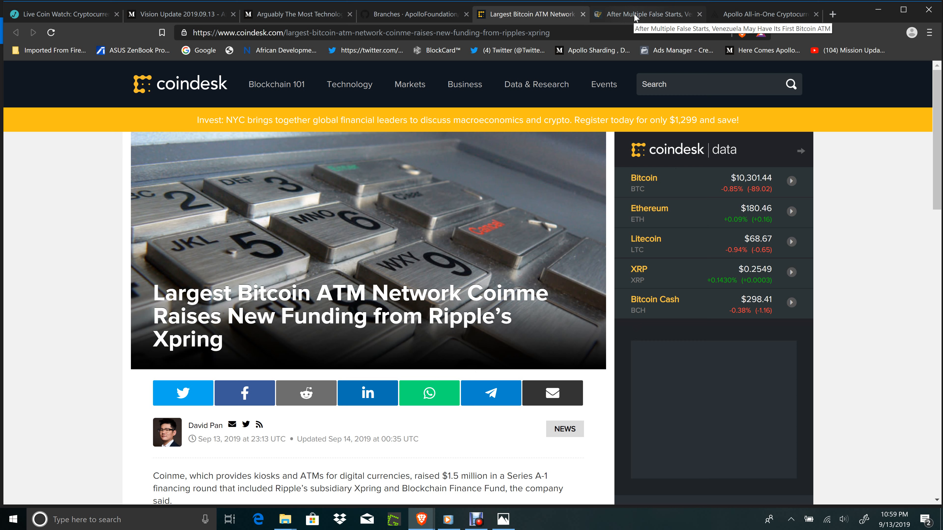
# - Open Cointelegraph's Venezuela first Bitcoin ATM article, skim it and return to the headline
pyautogui.click(639, 14)
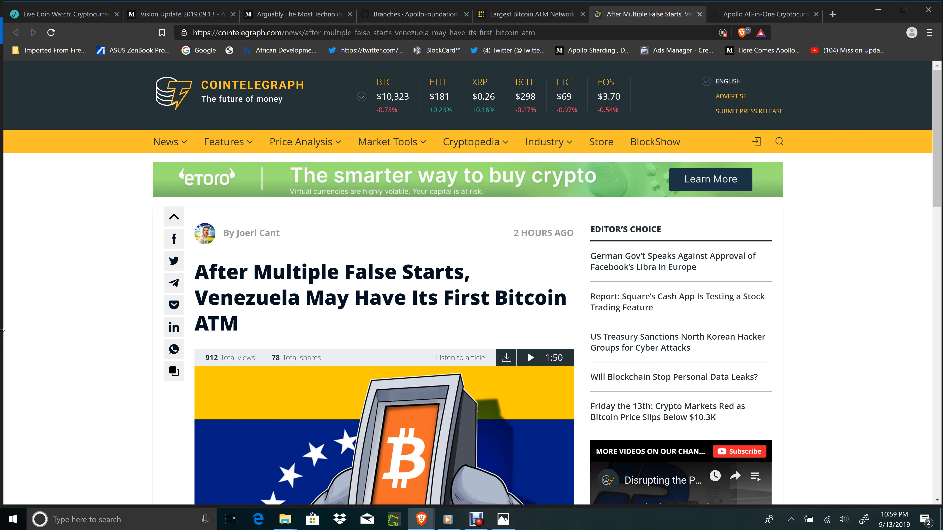
pyautogui.scroll(-3)
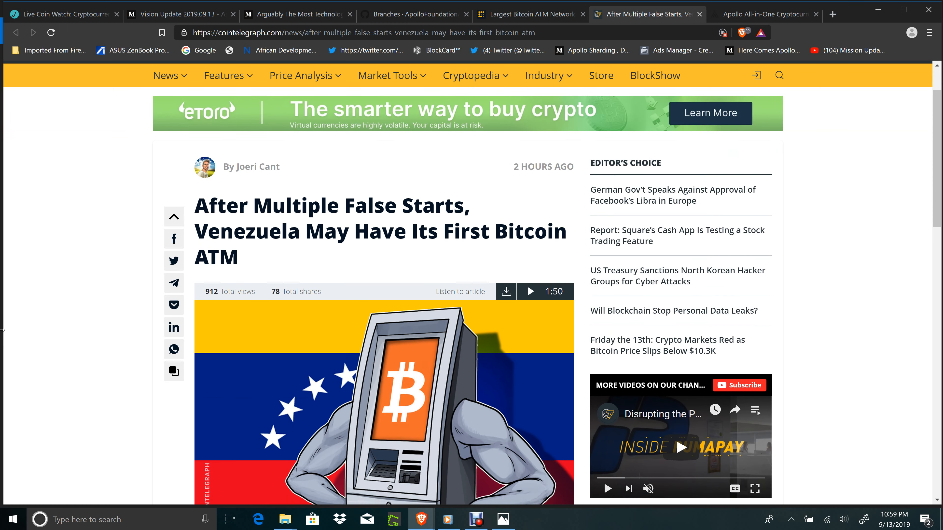
pyautogui.scroll(-3)
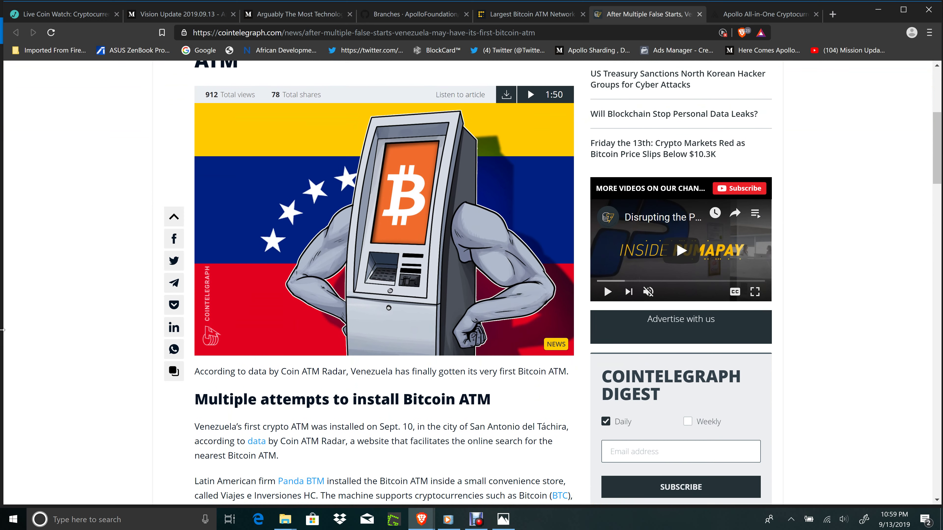
pyautogui.scroll(3)
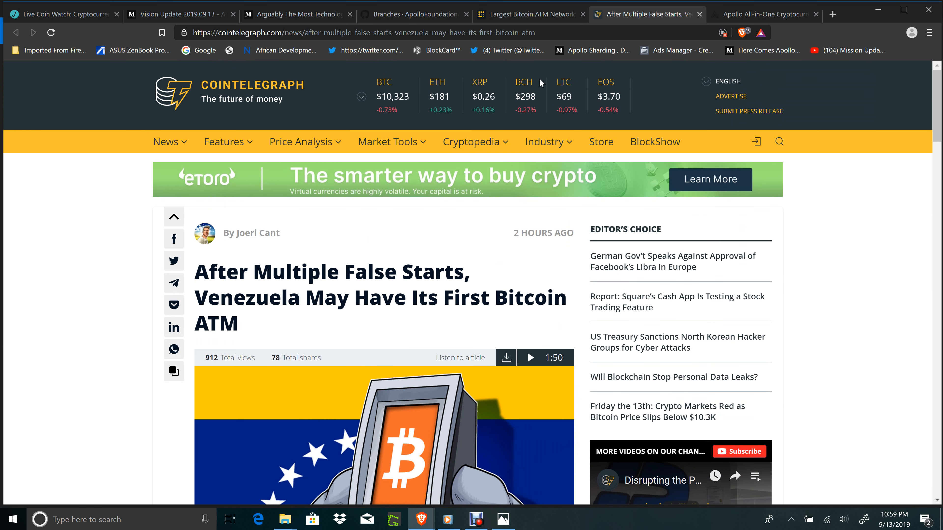
pyautogui.moveTo(760, 16)
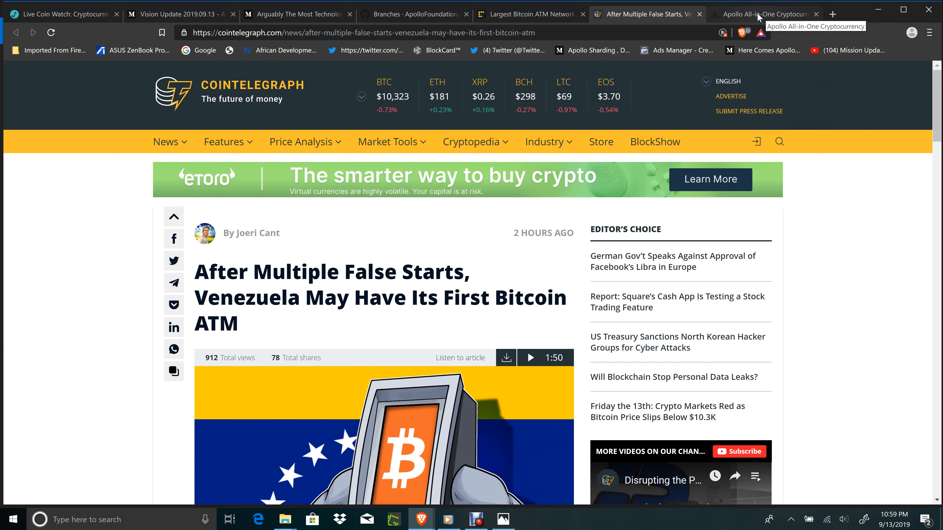
# - Switch to the Apollo All-in-One Cryptocurrency browser window showing the Team page
pyautogui.click(759, 15)
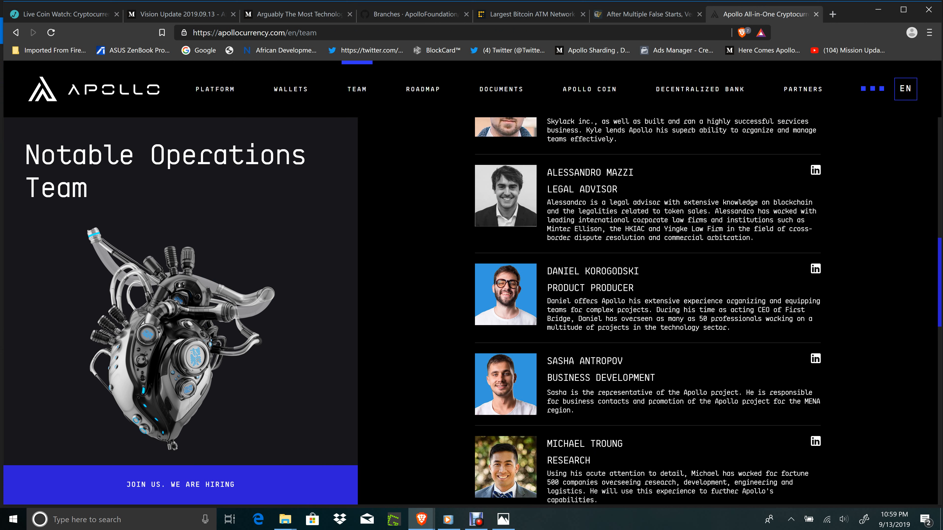
pyautogui.moveTo(590, 265)
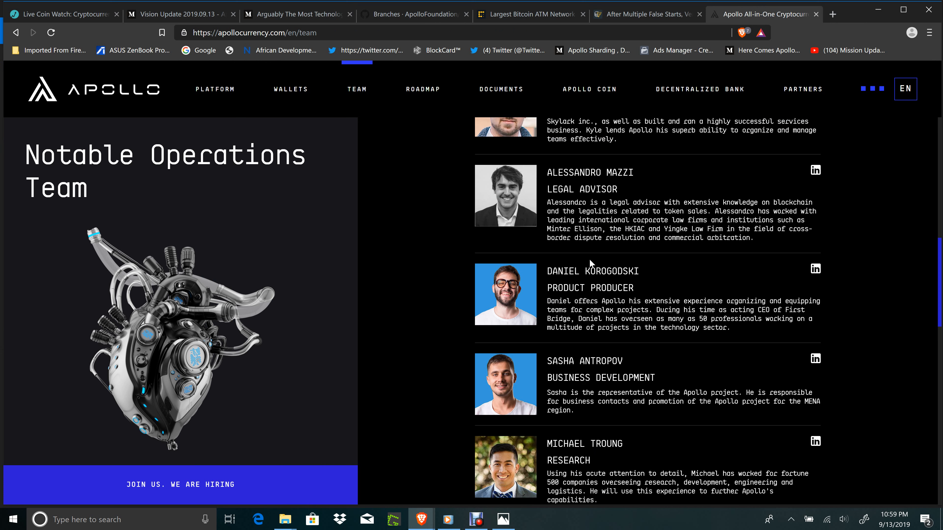
pyautogui.moveTo(735, 310)
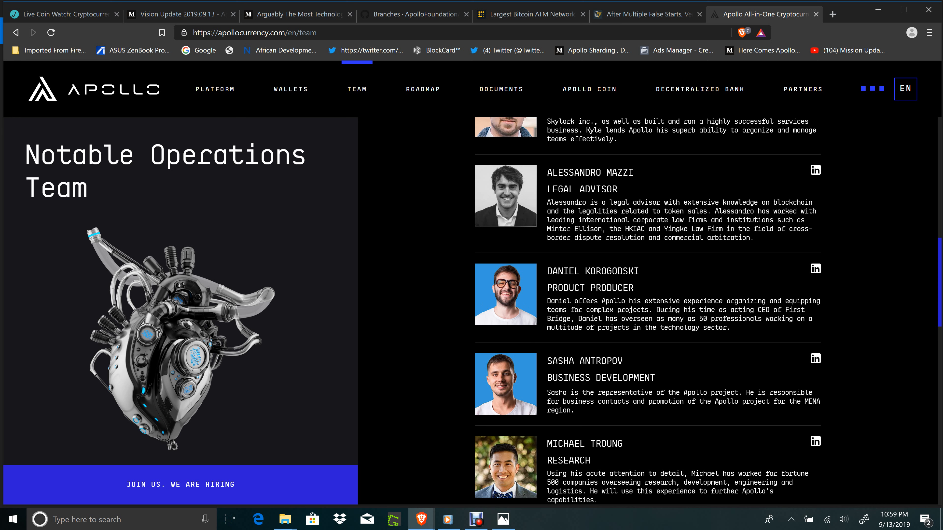
pyautogui.moveTo(676, 299)
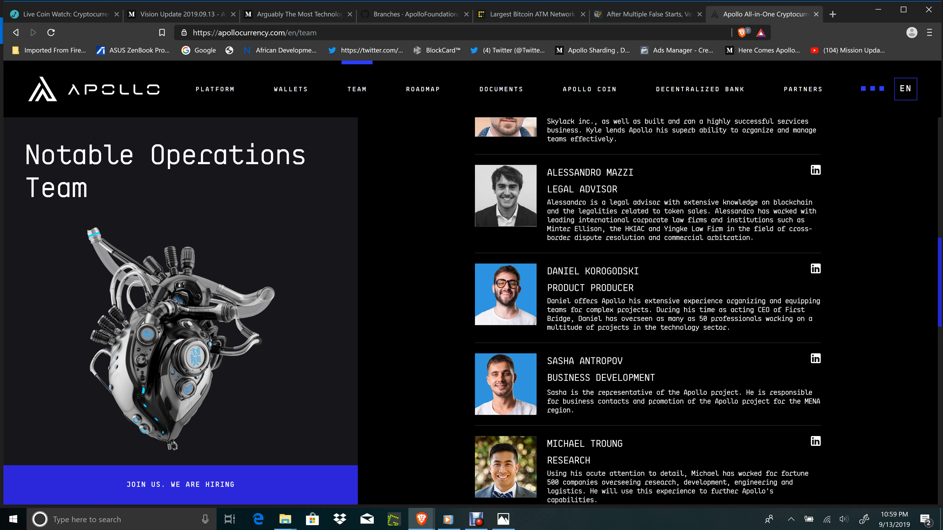
pyautogui.moveTo(645, 278)
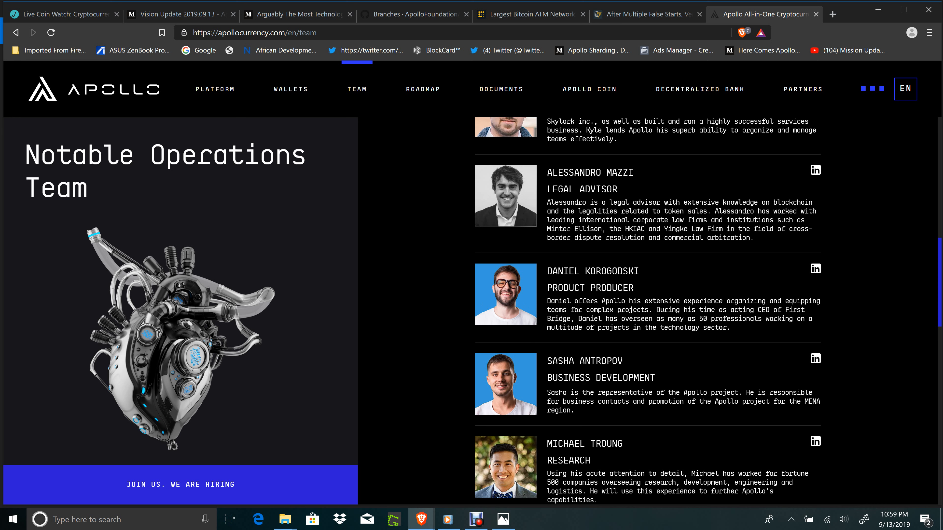
pyautogui.moveTo(751, 299)
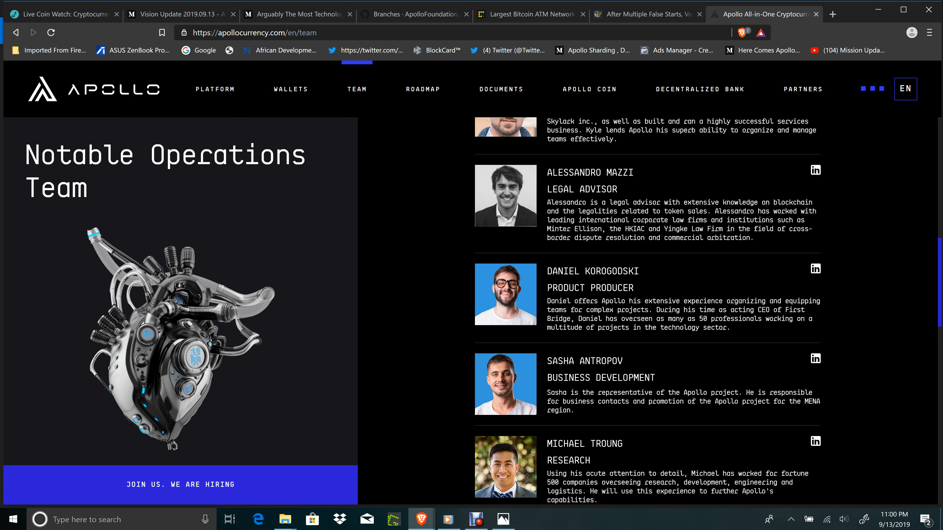
pyautogui.moveTo(621, 356)
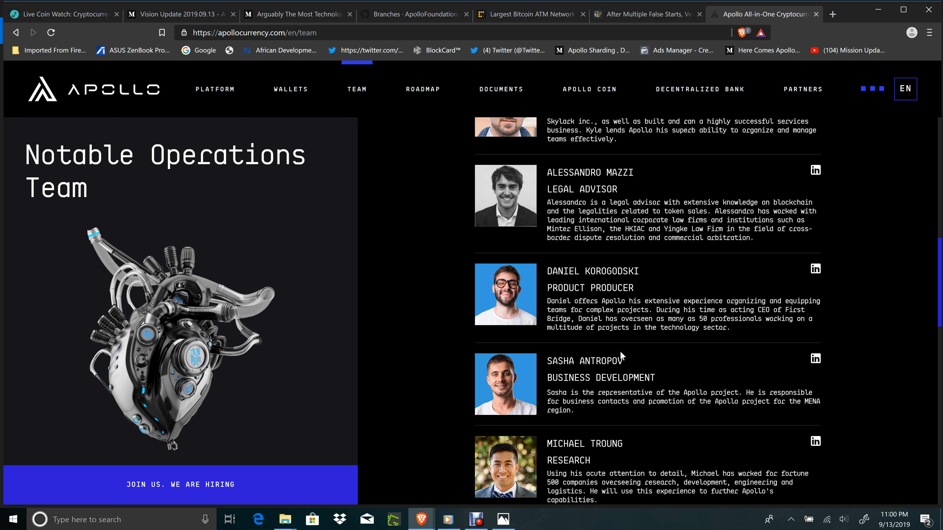
pyautogui.moveTo(492, 289)
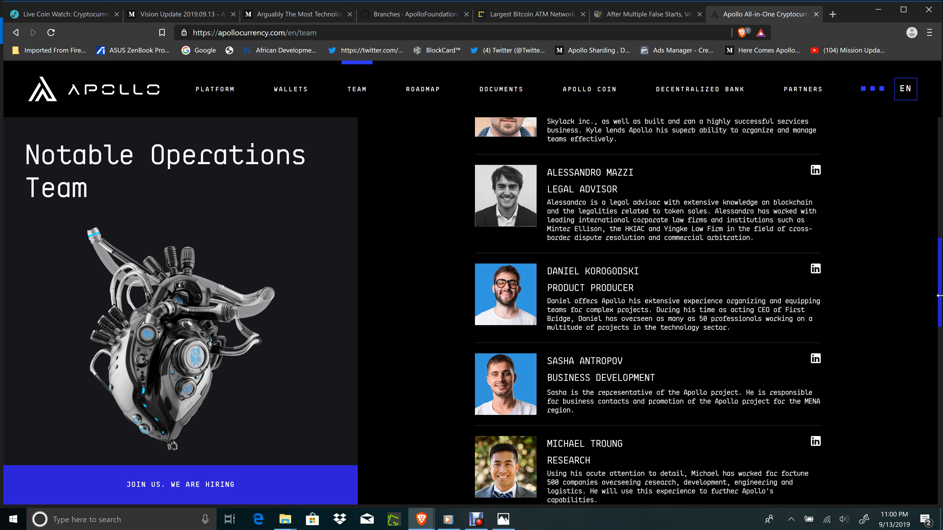
pyautogui.moveTo(650, 23)
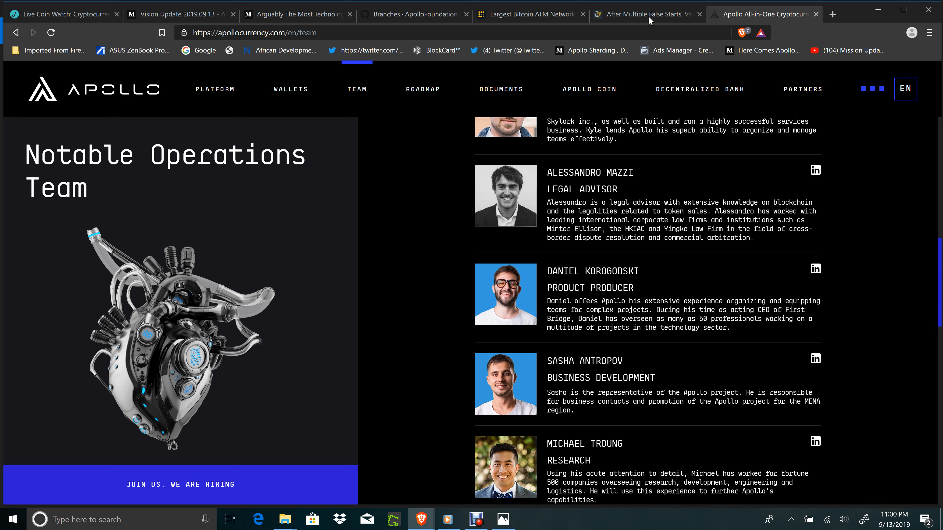
pyautogui.moveTo(205, 93)
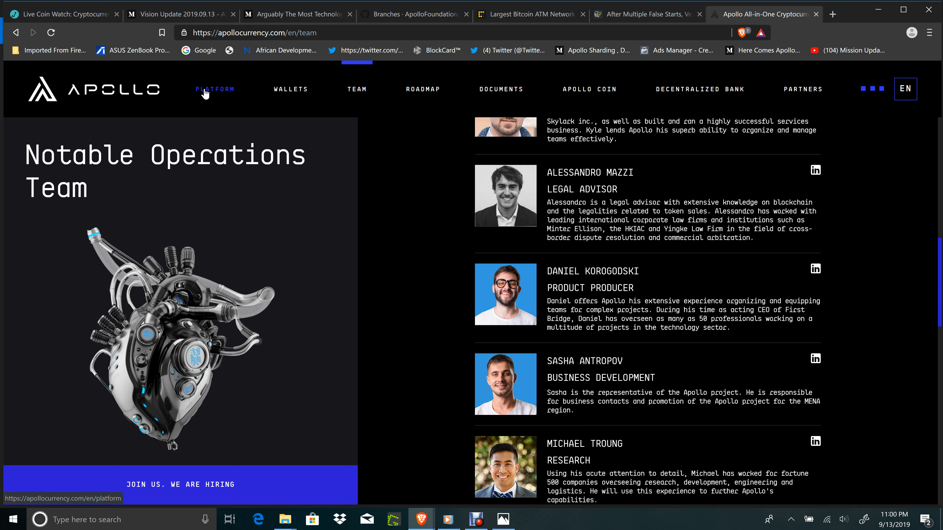
# - On the Platform page, expand the Ultimate Privacy and Financial Systems feature lists
pyautogui.click(215, 89)
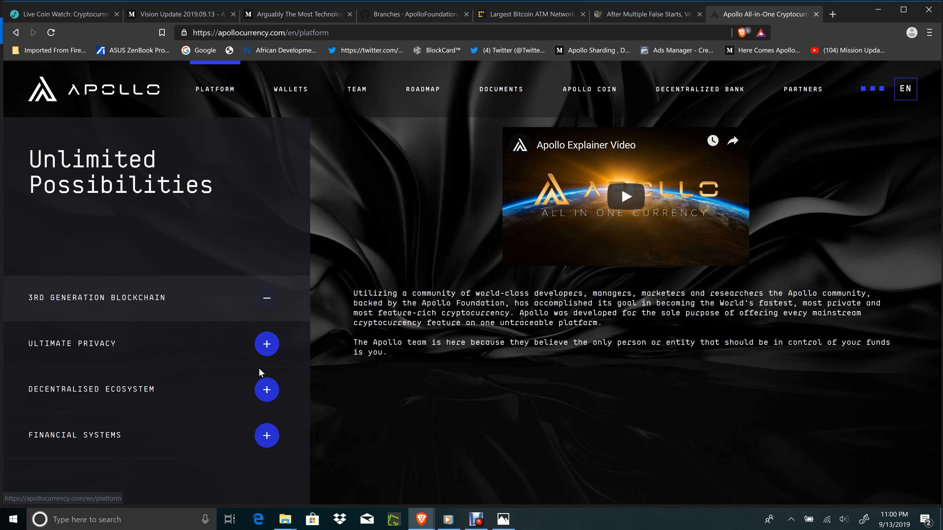
pyautogui.click(267, 344)
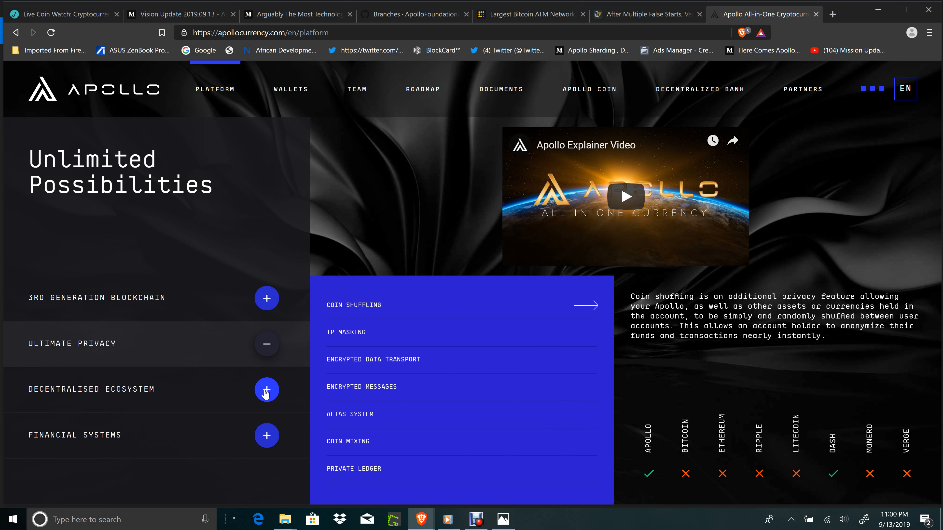
pyautogui.click(267, 436)
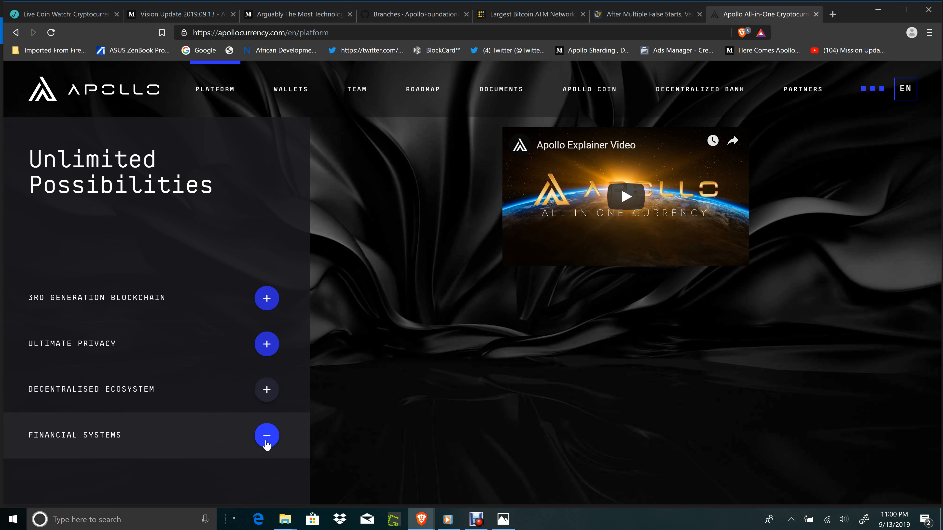
pyautogui.click(267, 436)
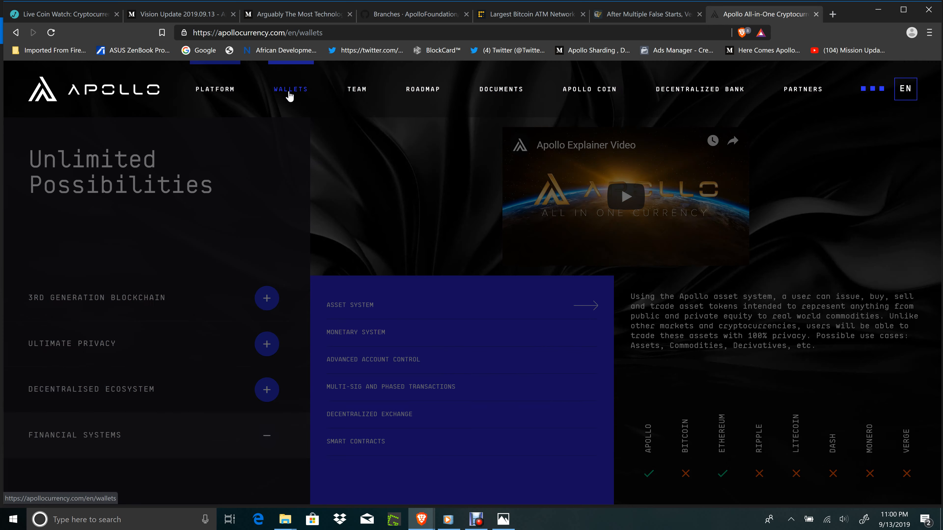
# - Load the Wallets page listing Linux, web, Windows, OSX, Android, iOS and Bitfi wallets
pyautogui.click(291, 89)
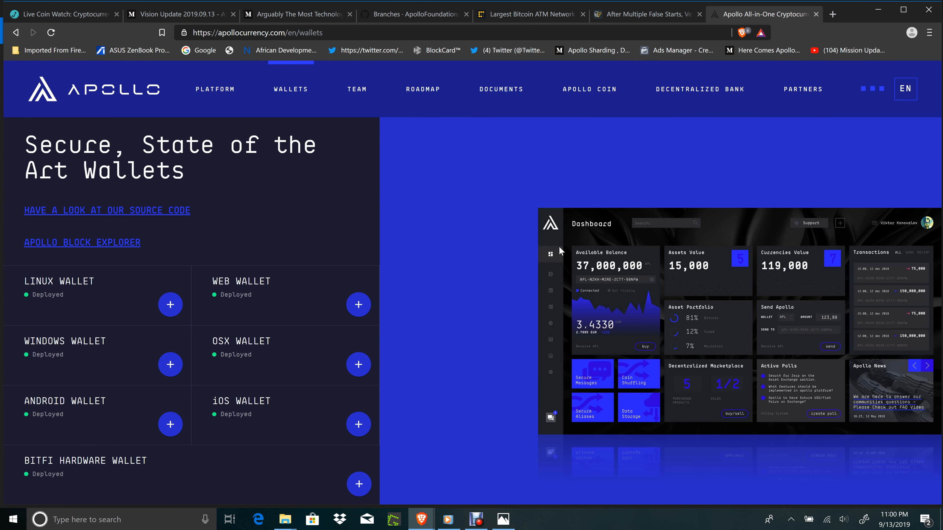
pyautogui.moveTo(551, 243)
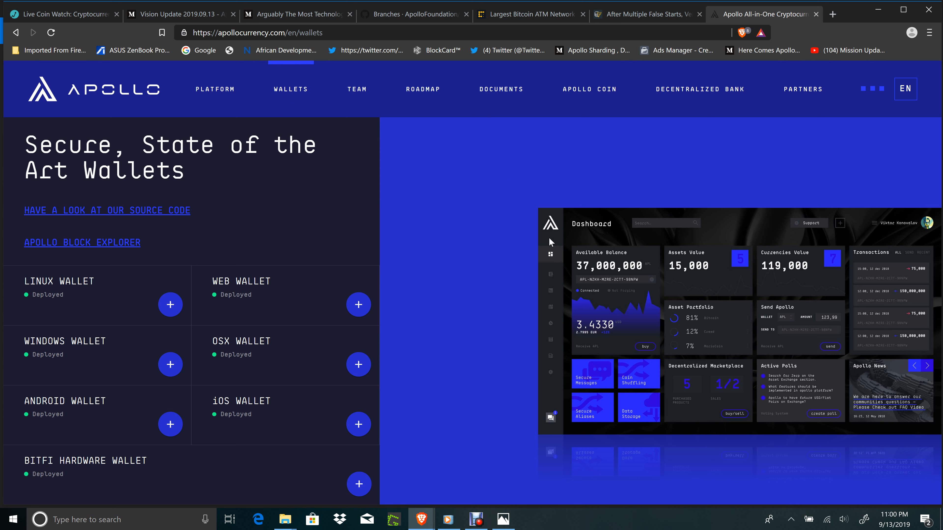
pyautogui.moveTo(562, 375)
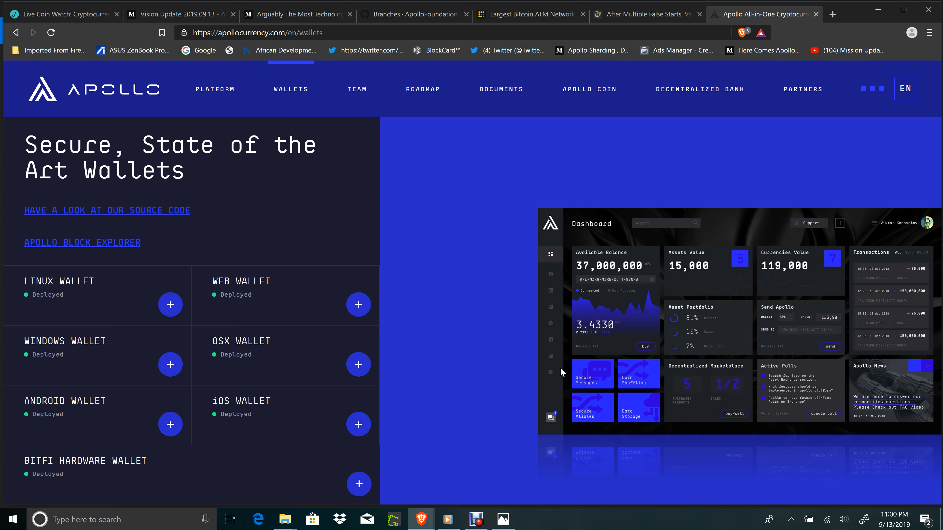
pyautogui.moveTo(557, 397)
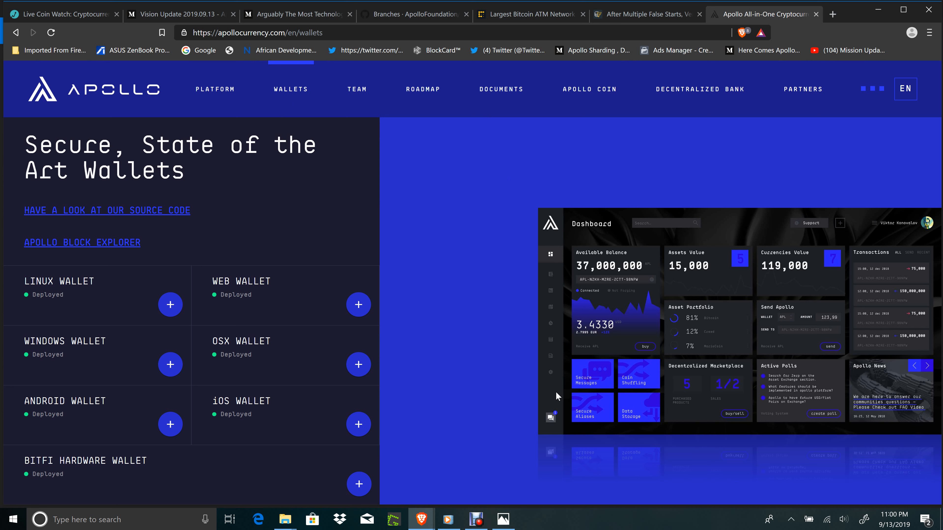
pyautogui.moveTo(542, 302)
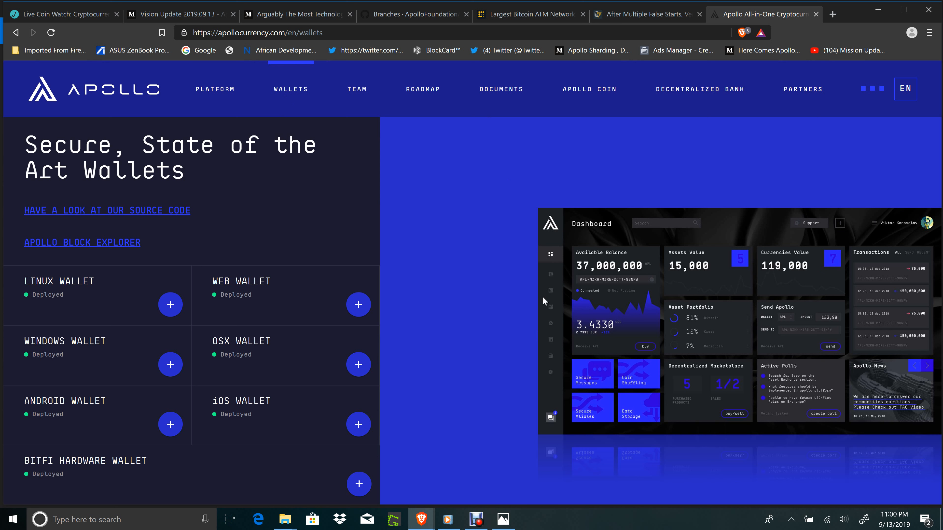
pyautogui.moveTo(525, 268)
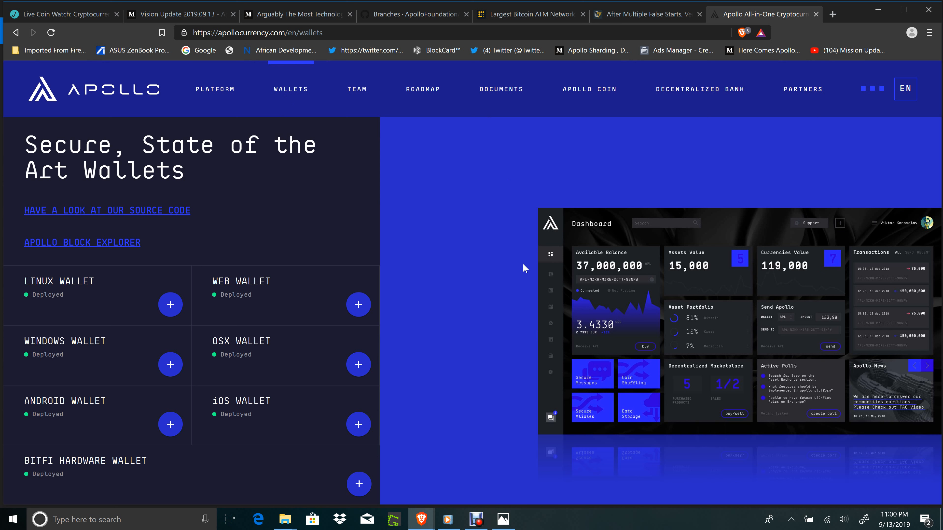
pyautogui.moveTo(603, 366)
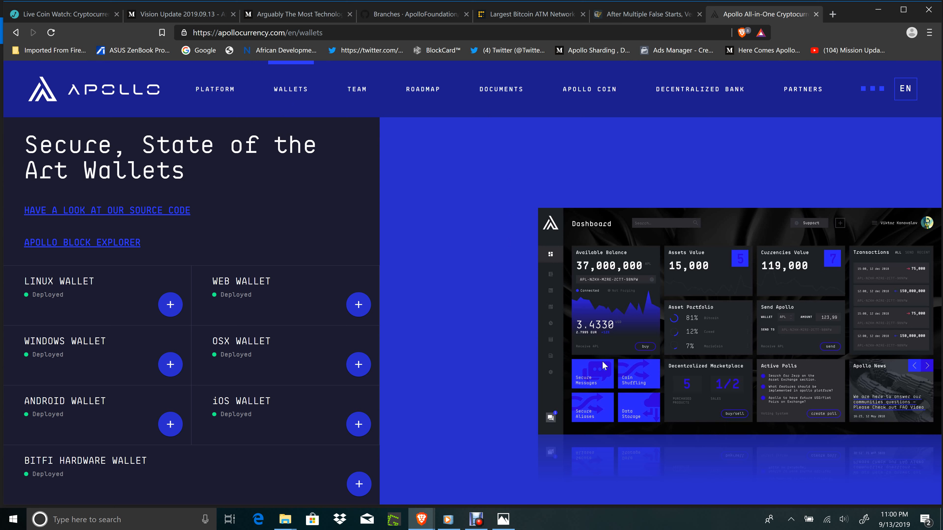
pyautogui.moveTo(649, 359)
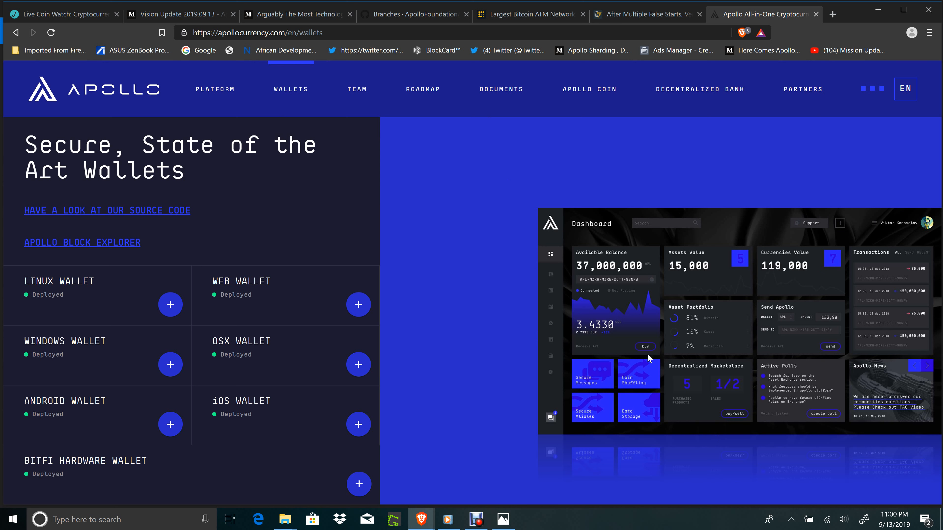
pyautogui.moveTo(525, 108)
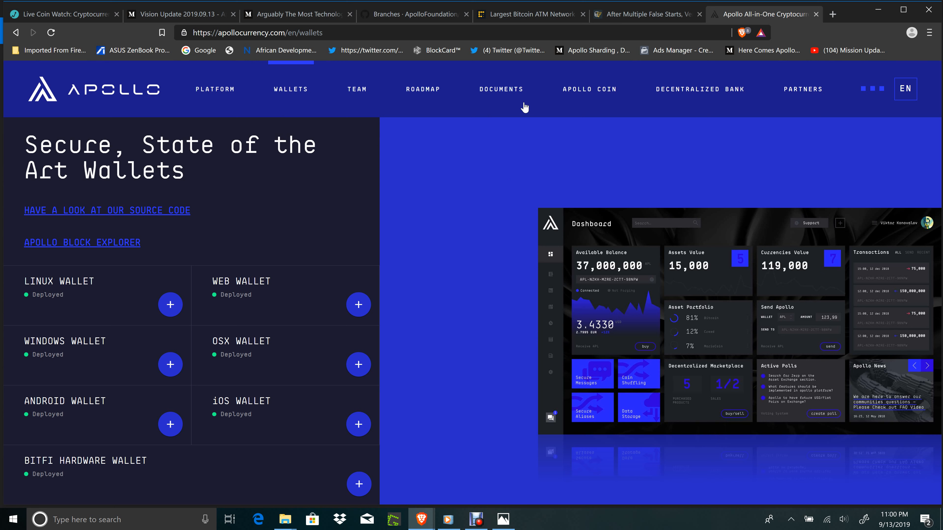
pyautogui.moveTo(607, 88)
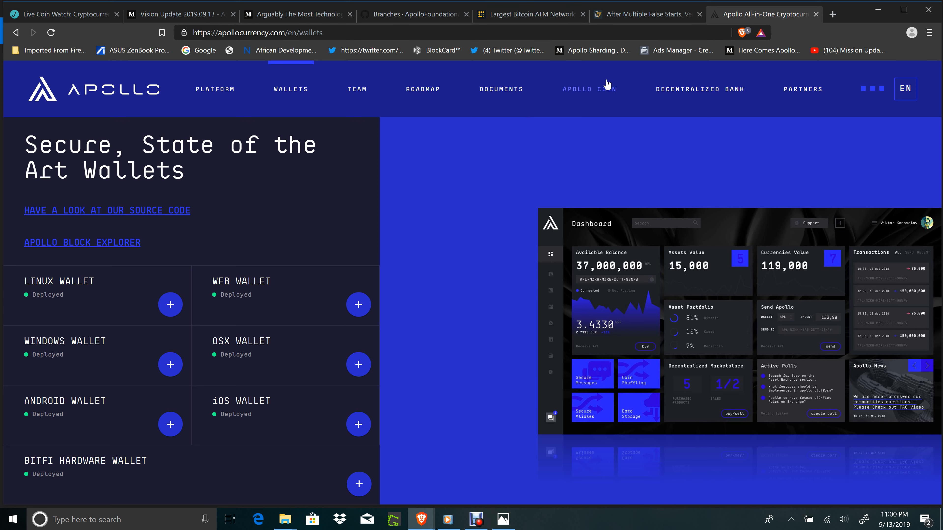
pyautogui.click(411, 14)
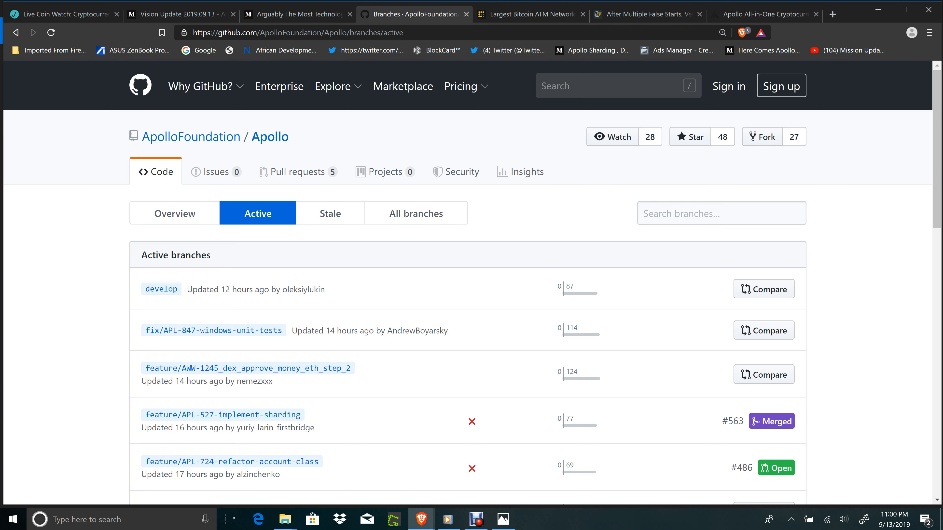
pyautogui.moveTo(519, 16)
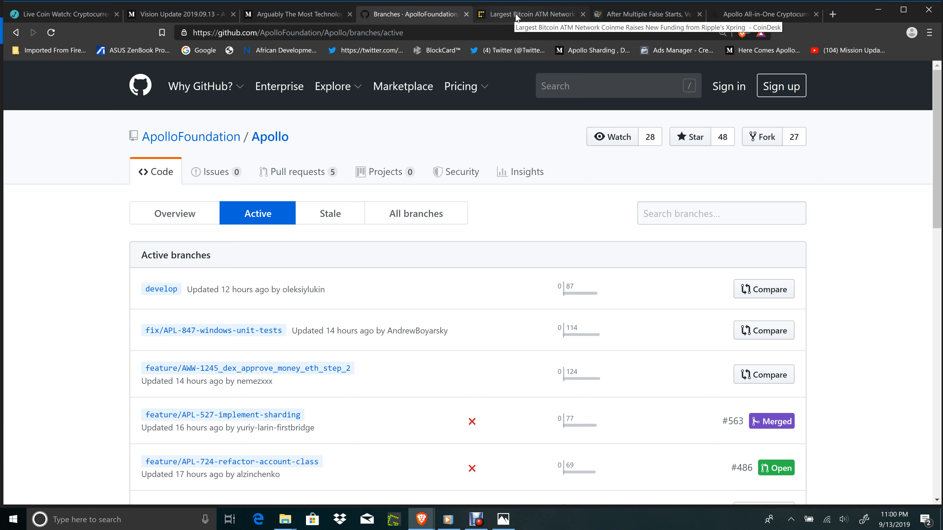
pyautogui.click(526, 14)
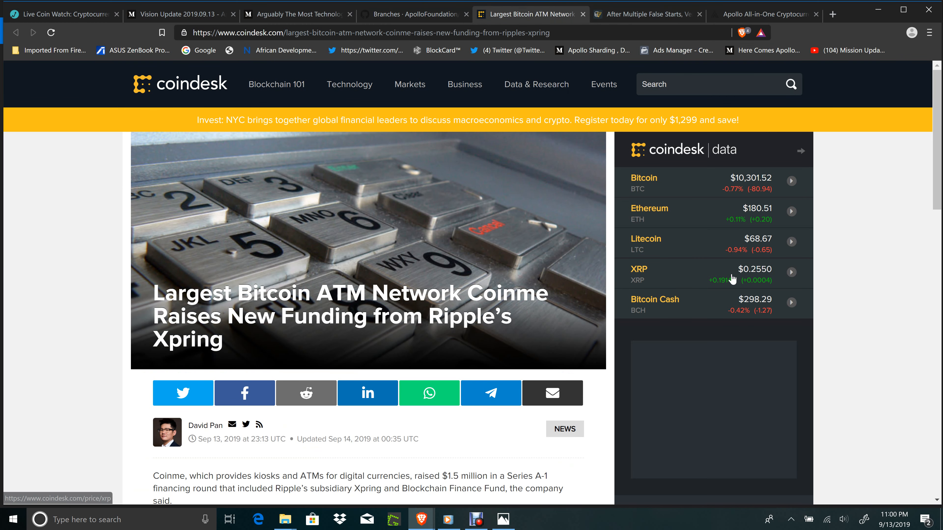
pyautogui.moveTo(835, 321)
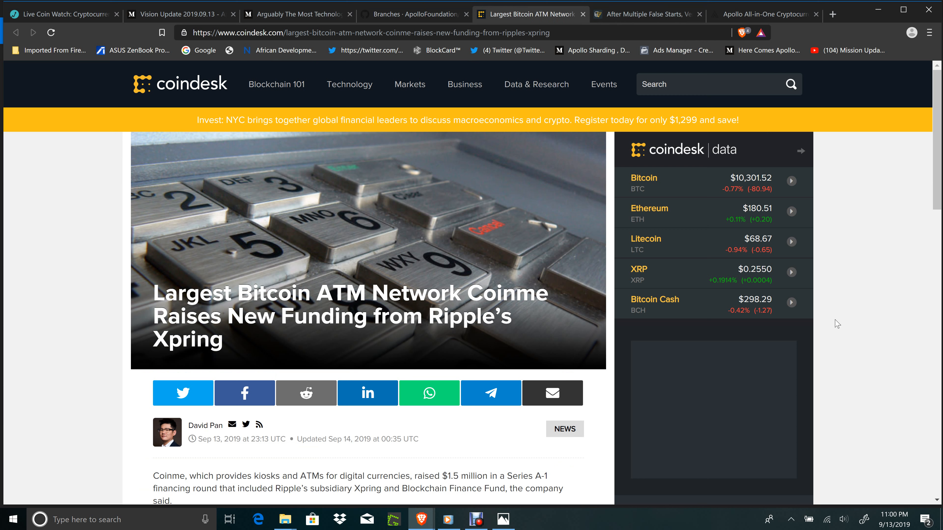
pyautogui.moveTo(863, 371)
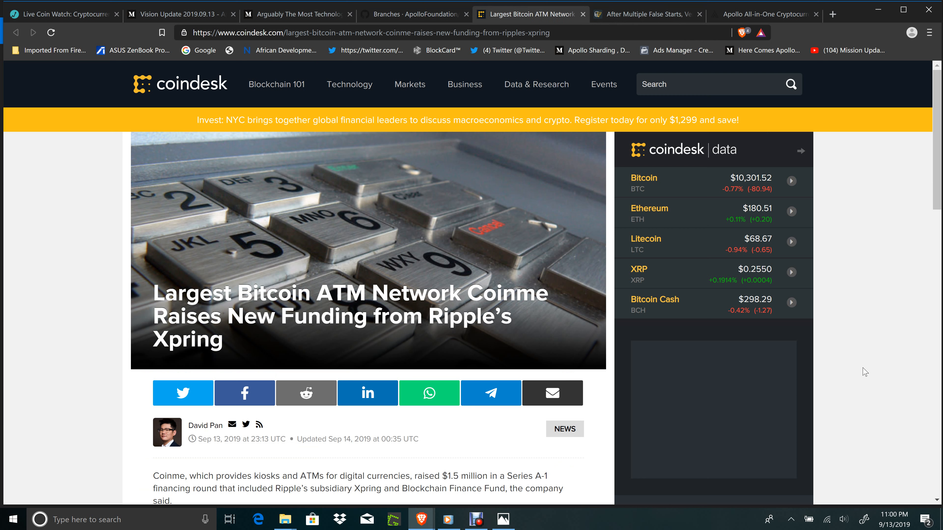
pyautogui.click(749, 14)
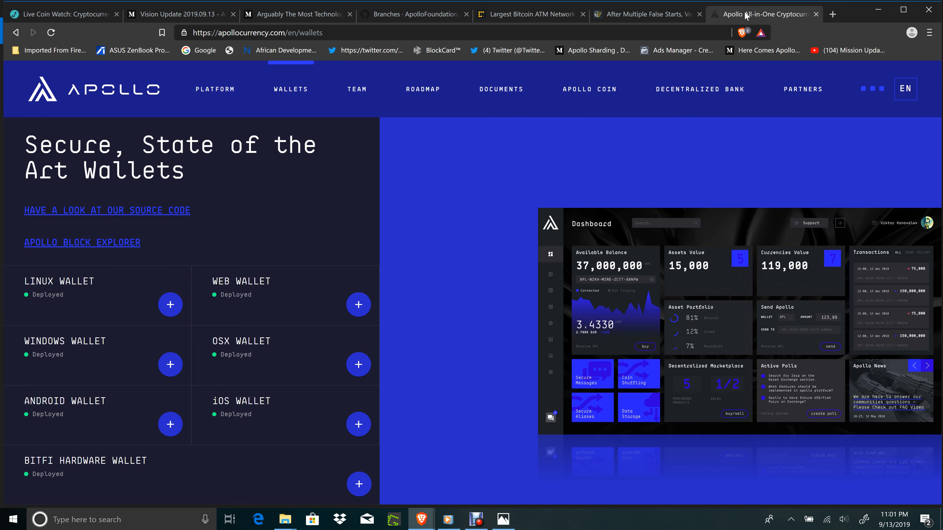
pyautogui.moveTo(496, 122)
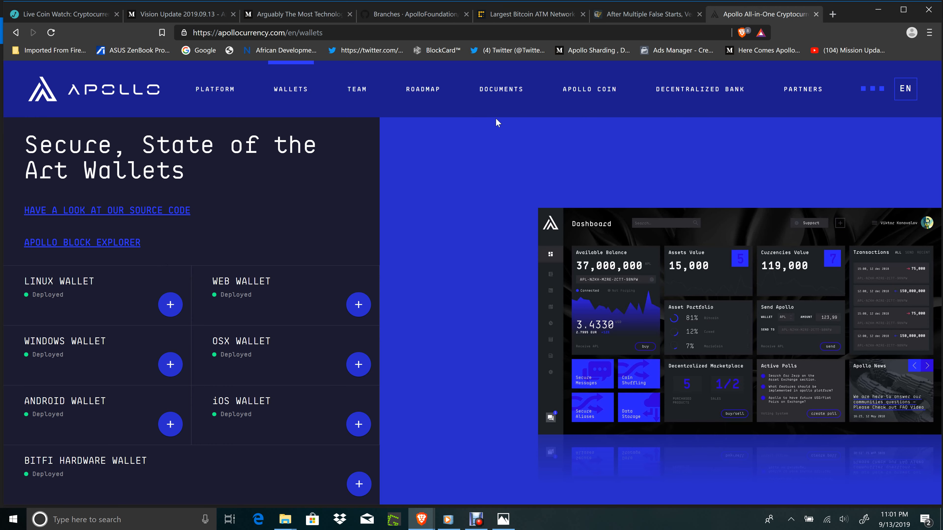
# - Load the Documents page offering the White Paper, Technical Paper, One Pager and more
pyautogui.click(501, 89)
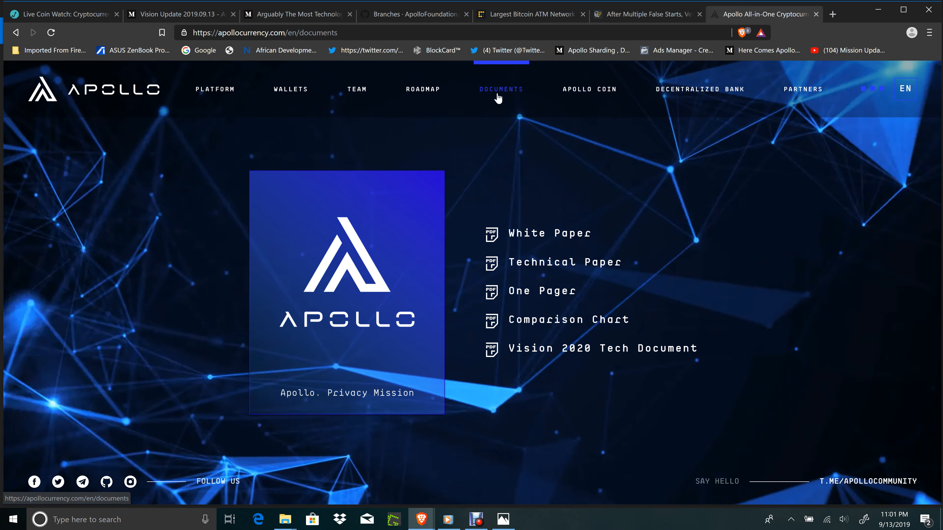
pyautogui.moveTo(515, 297)
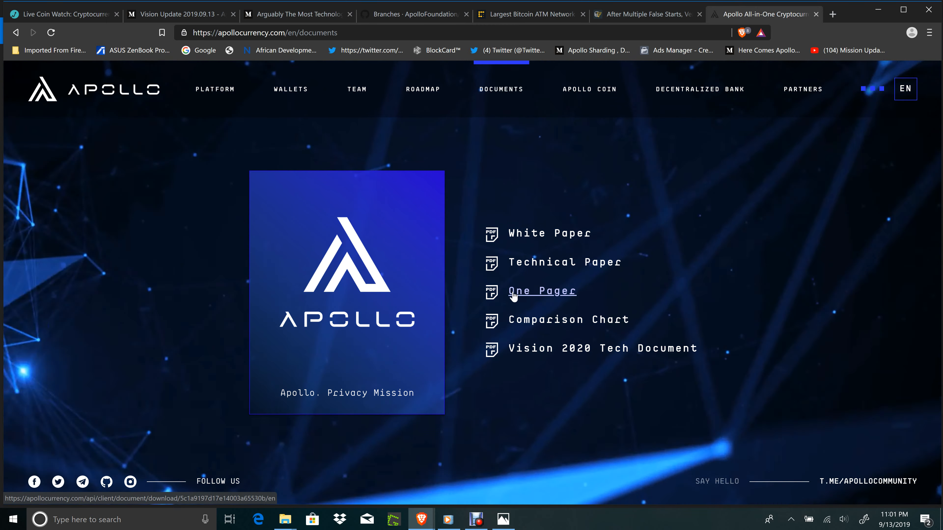
pyautogui.moveTo(783, 210)
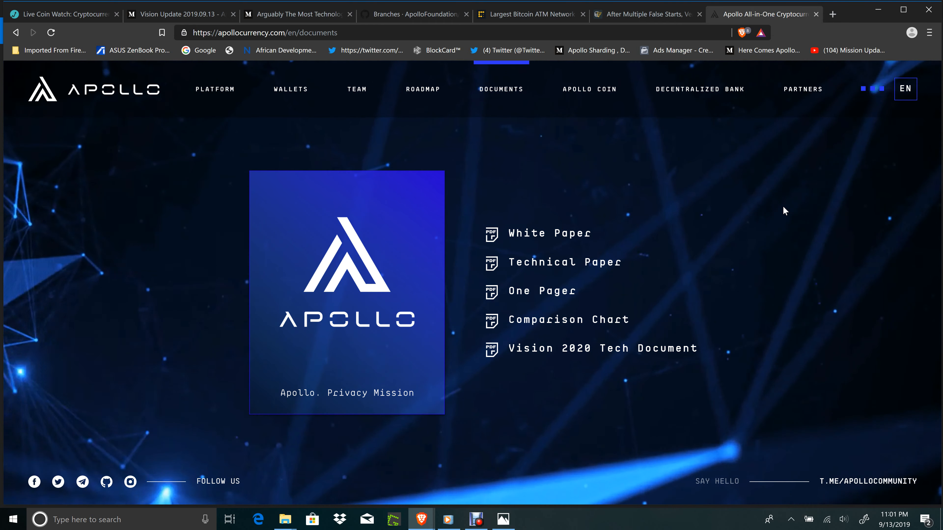
pyautogui.moveTo(487, 481)
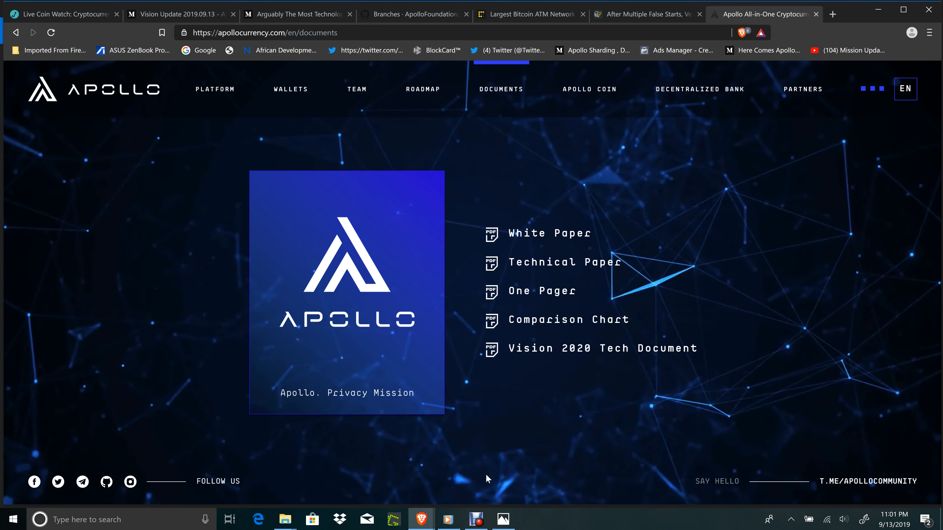
# - Bring up the All In One Studios intro video from the taskbar media player and play it
pyautogui.click(448, 520)
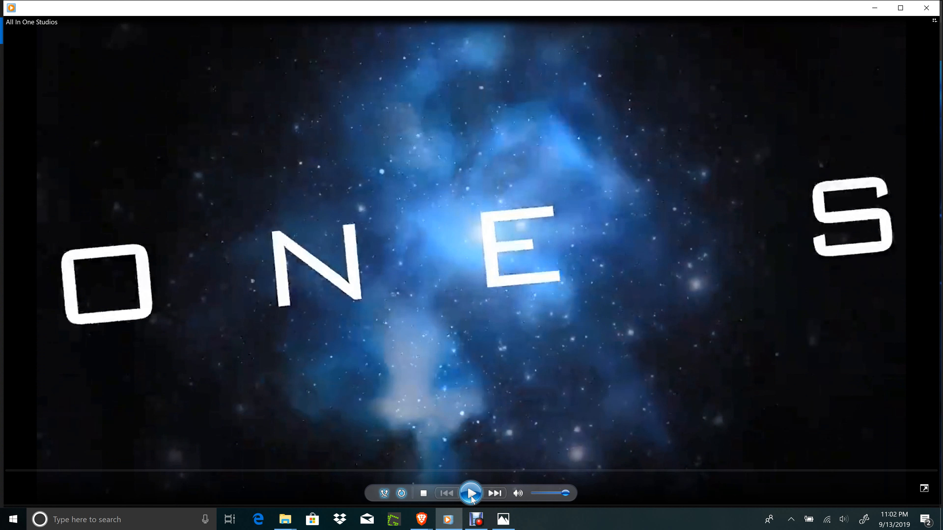
pyautogui.click(471, 494)
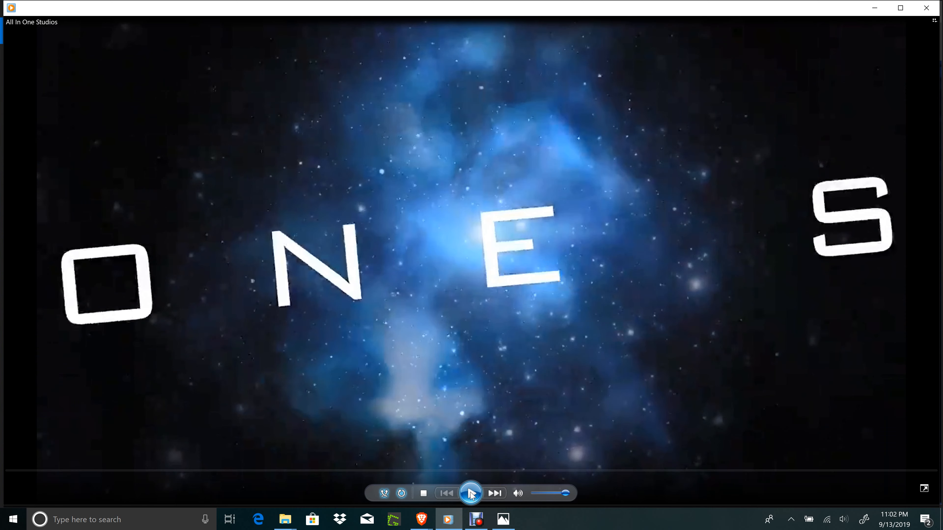